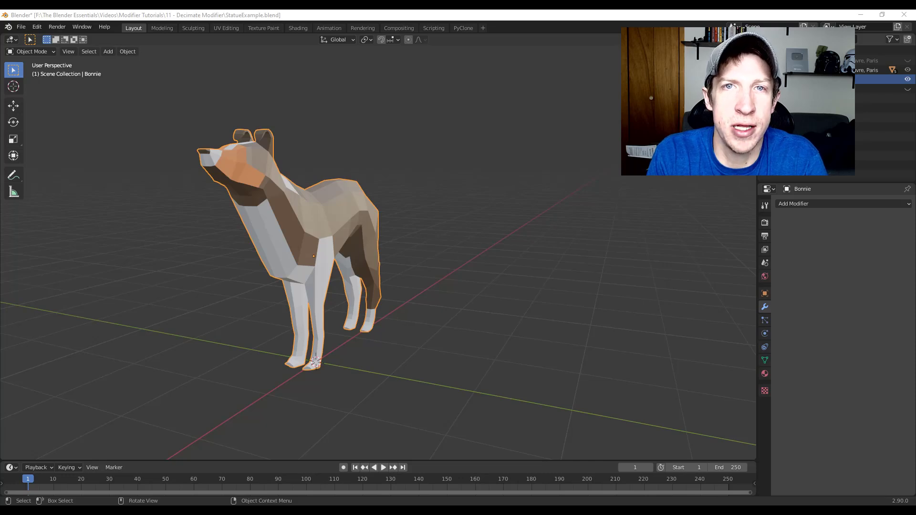
# Duplicate the Bonnie dog, then add and apply a higher-level Subdivision Surface modifier.
pyautogui.click(459, 229)
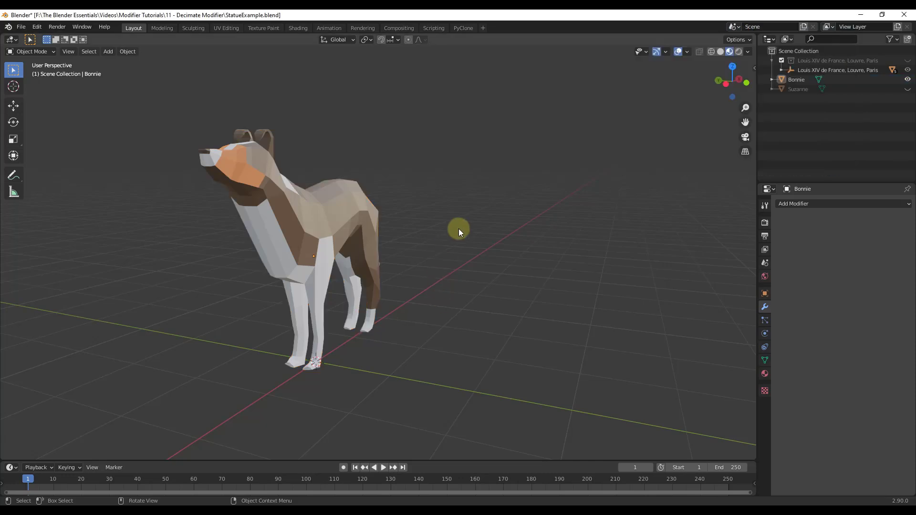
pyautogui.click(314, 225)
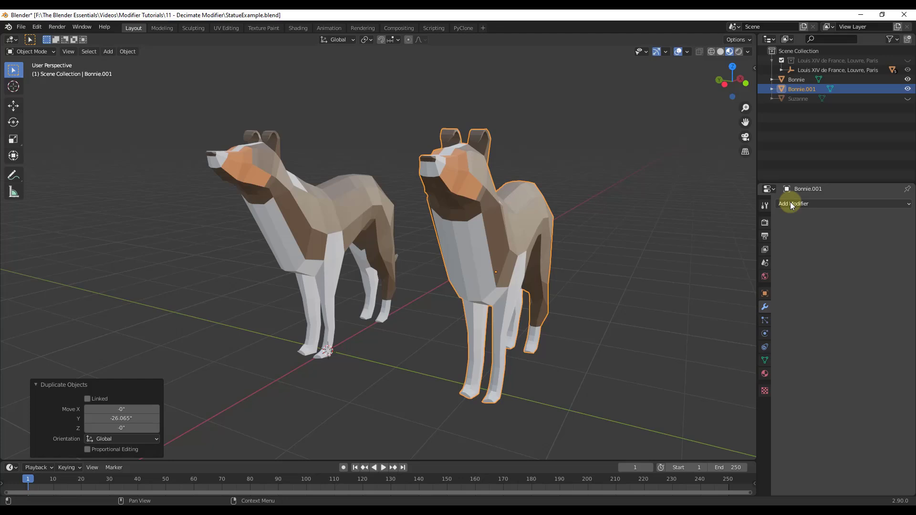
pyautogui.click(794, 203)
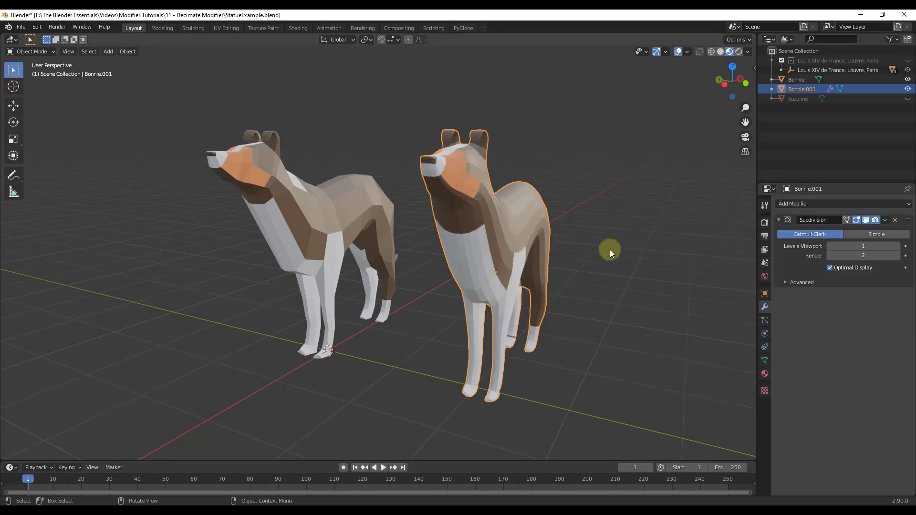
pyautogui.click(898, 246)
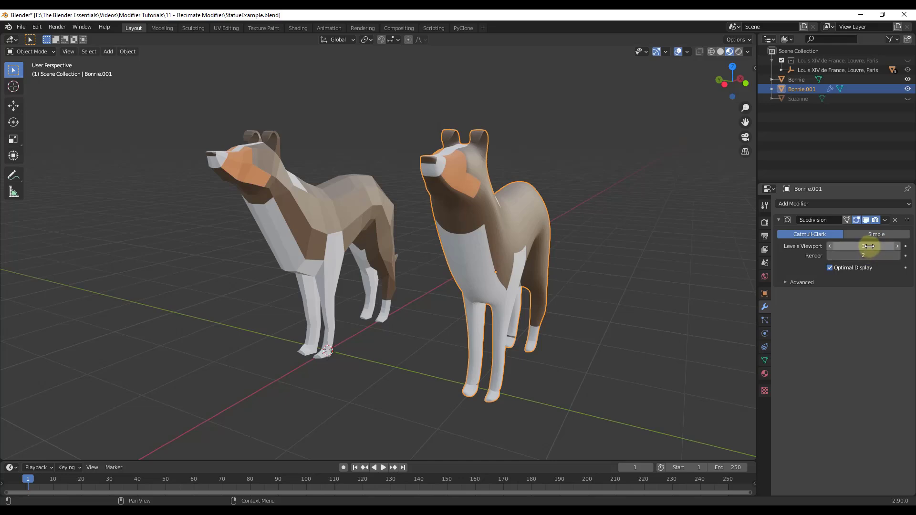
pyautogui.click(895, 220)
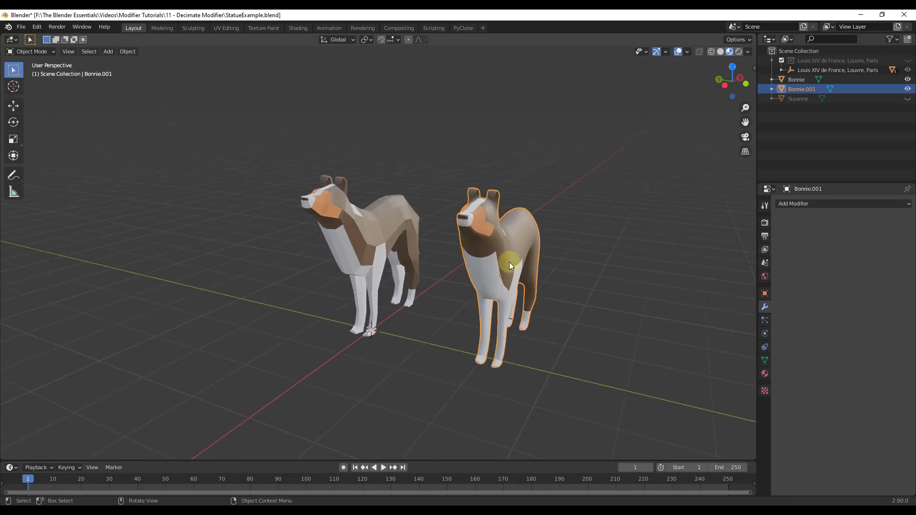
# Turn on viewport Statistics, check the original dog's counts in local view, then reselect Bonnie.001.
pyautogui.click(688, 52)
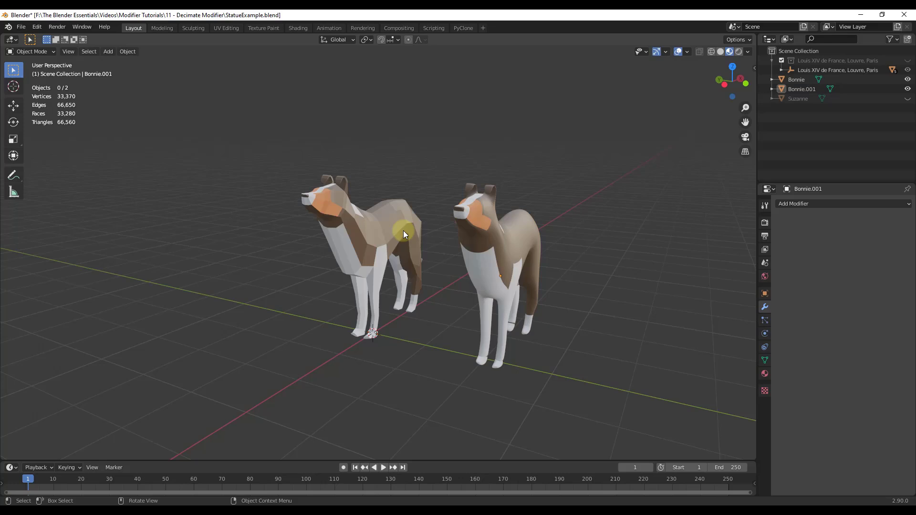
pyautogui.click(908, 89)
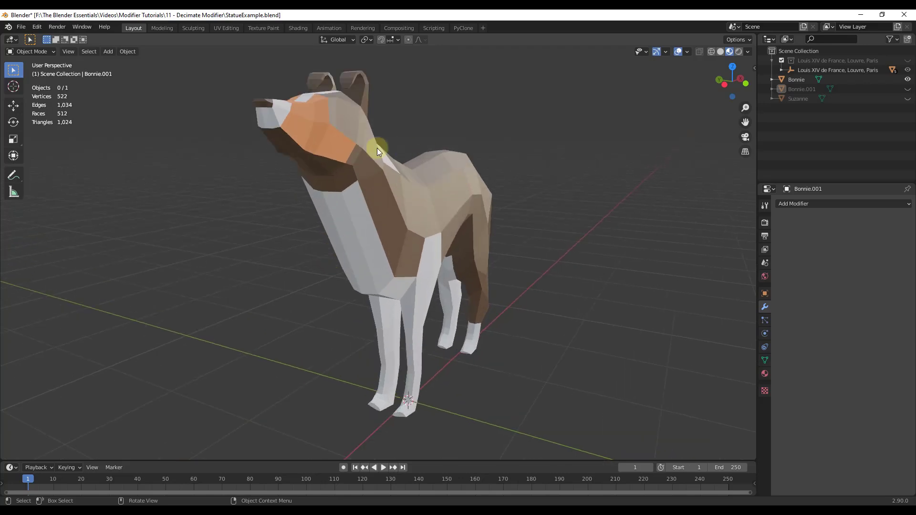
pyautogui.moveTo(65, 98)
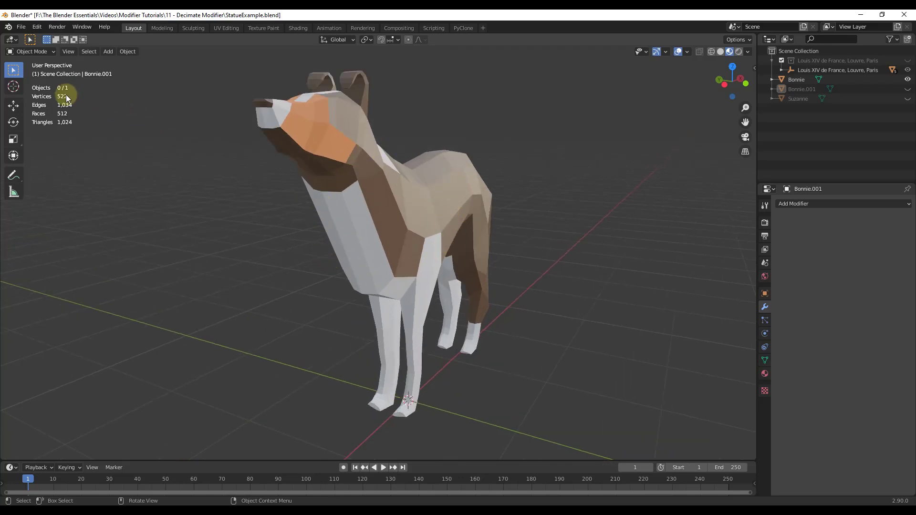
pyautogui.moveTo(156, 146)
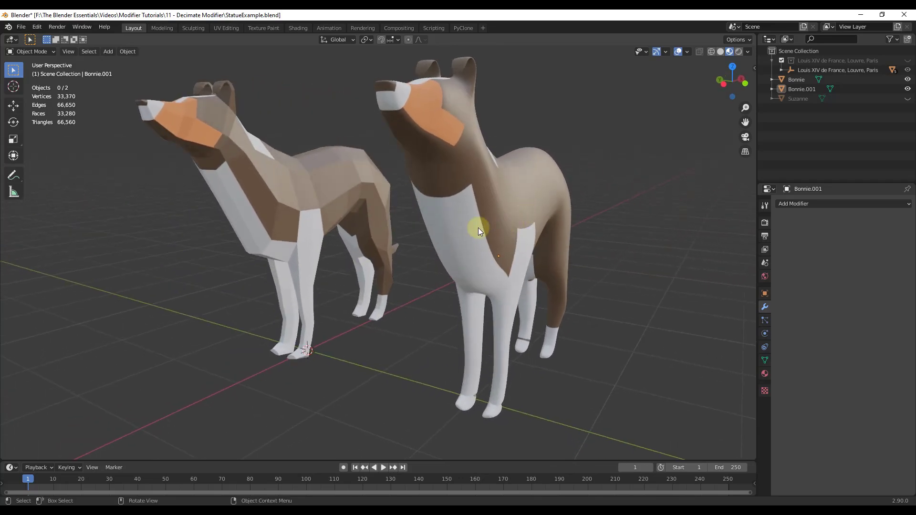
pyautogui.moveTo(526, 243)
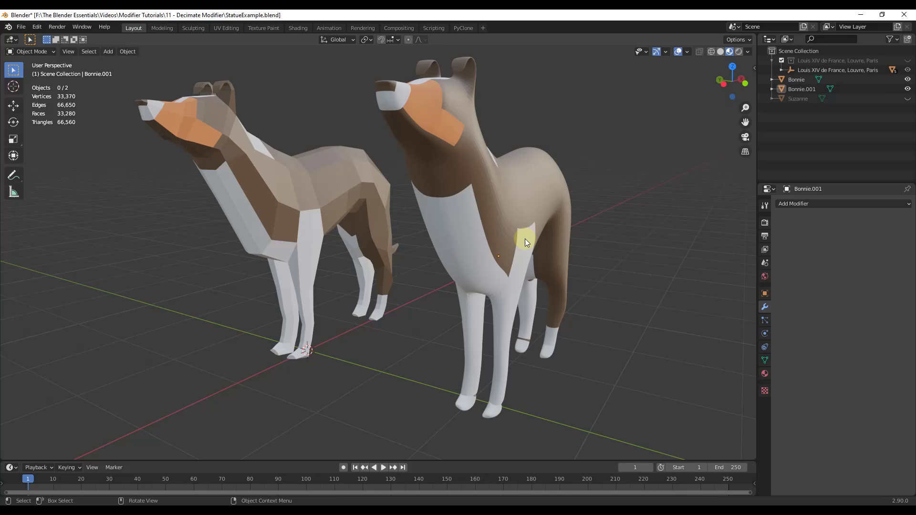
pyautogui.moveTo(461, 226)
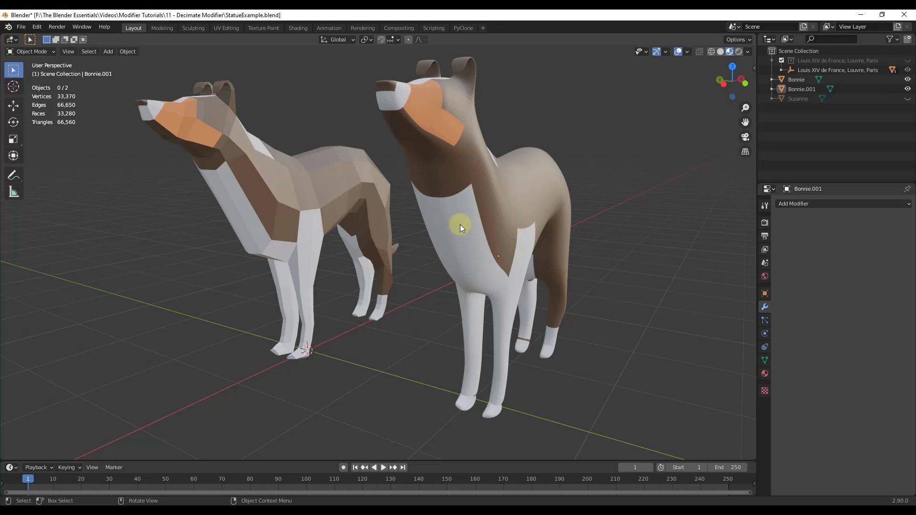
pyautogui.moveTo(473, 245)
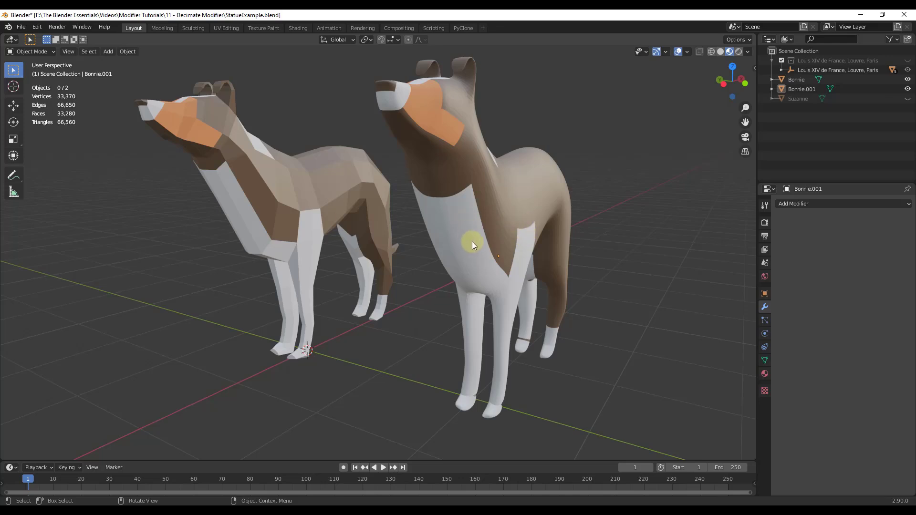
pyautogui.moveTo(473, 251)
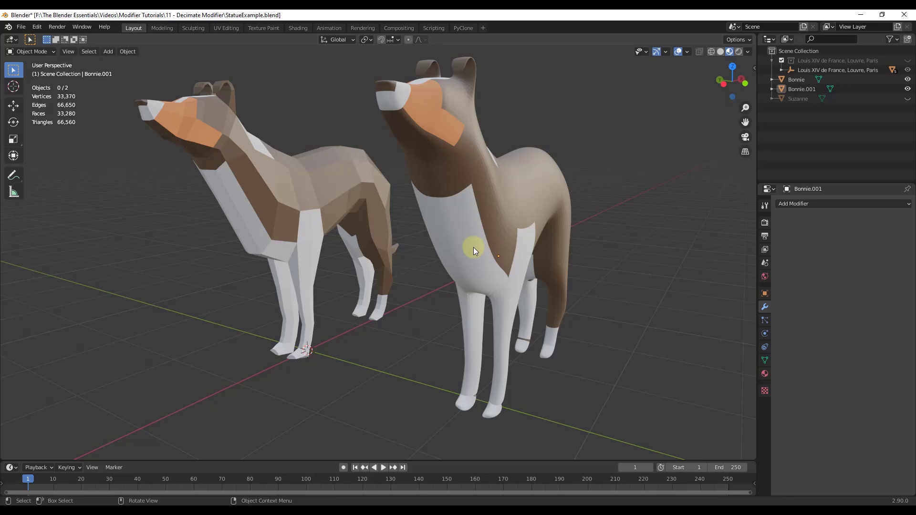
pyautogui.scroll(-3)
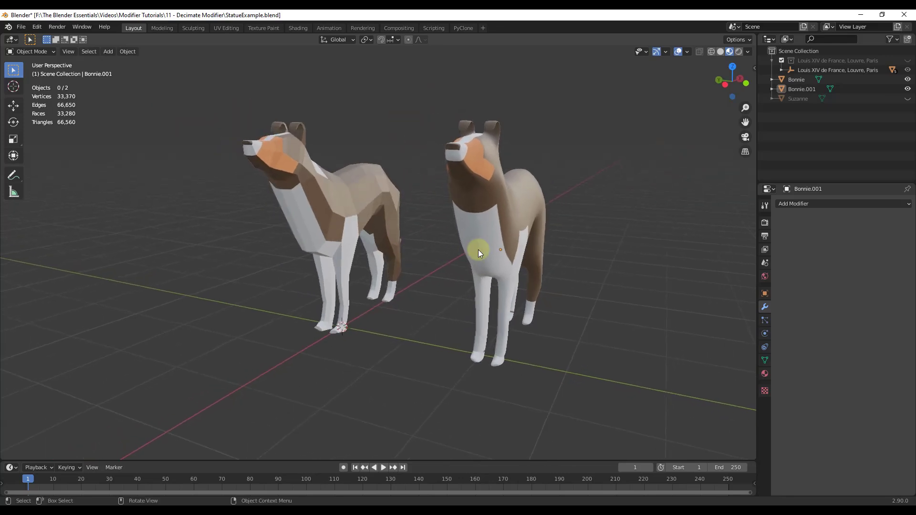
pyautogui.click(500, 246)
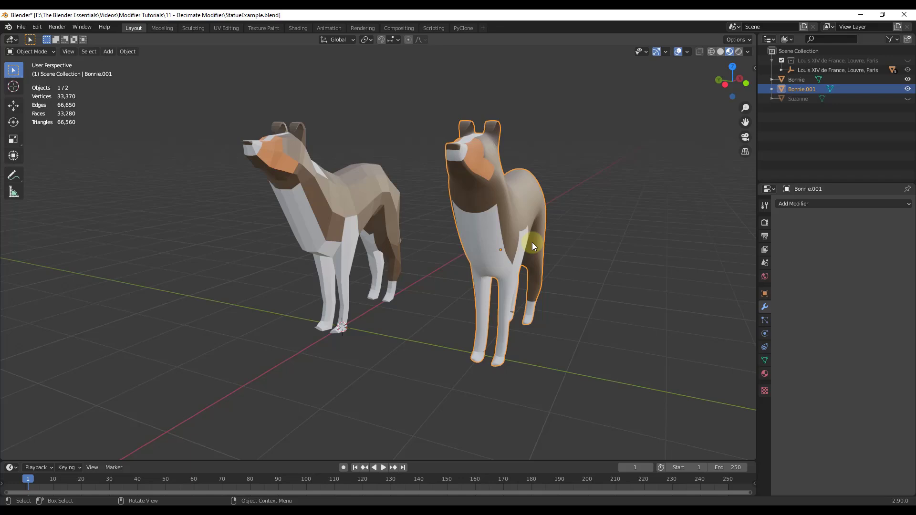
pyautogui.moveTo(577, 260)
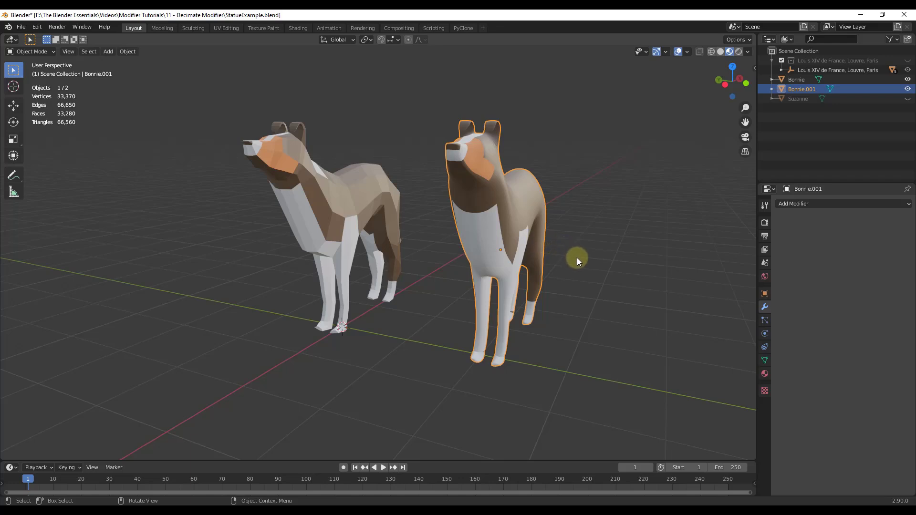
pyautogui.moveTo(579, 287)
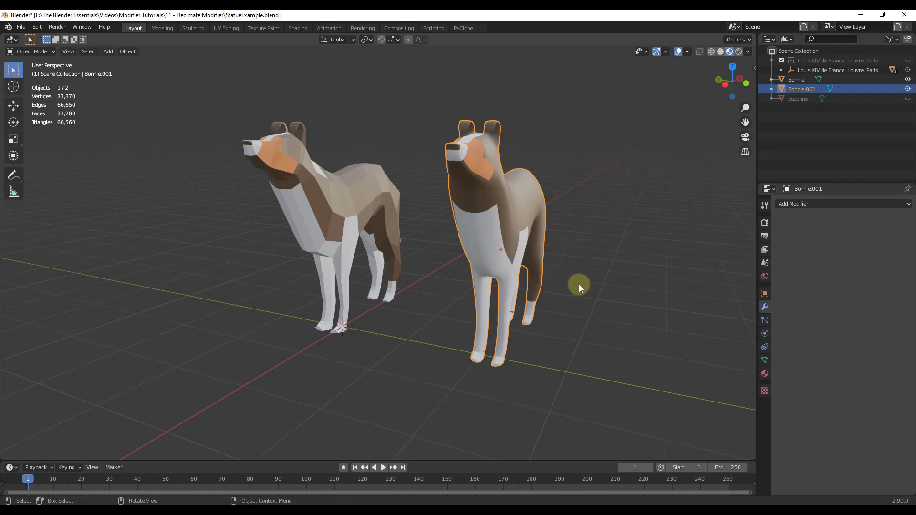
pyautogui.moveTo(543, 246)
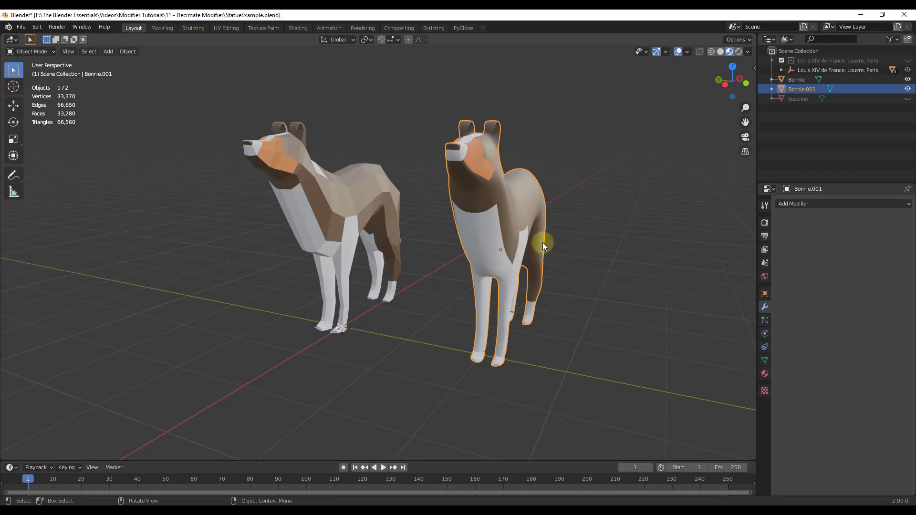
# Add a Decimate modifier to the smooth duplicate dog and inspect its Mode options.
pyautogui.click(794, 203)
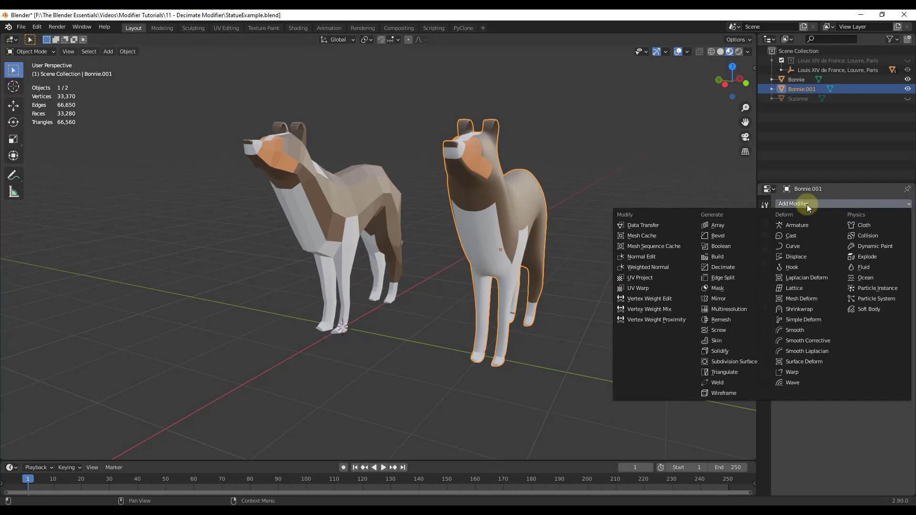
pyautogui.moveTo(805, 208)
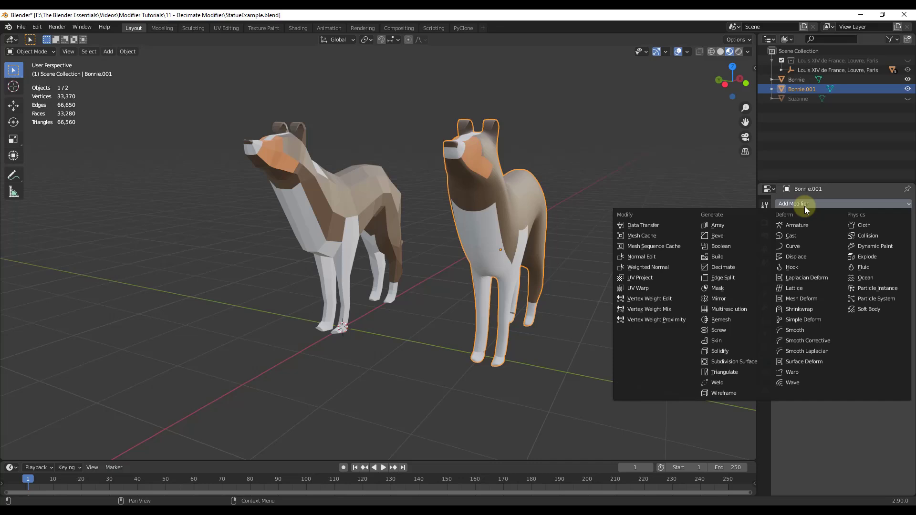
pyautogui.moveTo(723, 267)
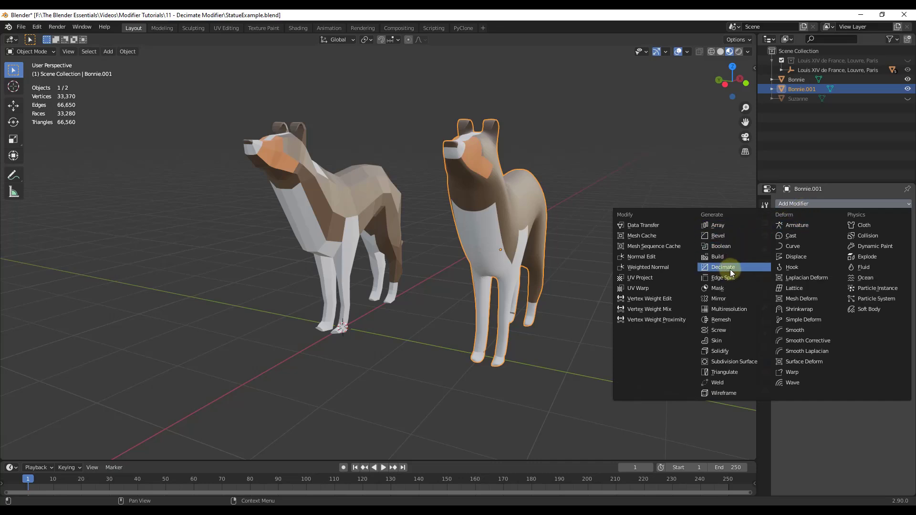
pyautogui.click(723, 267)
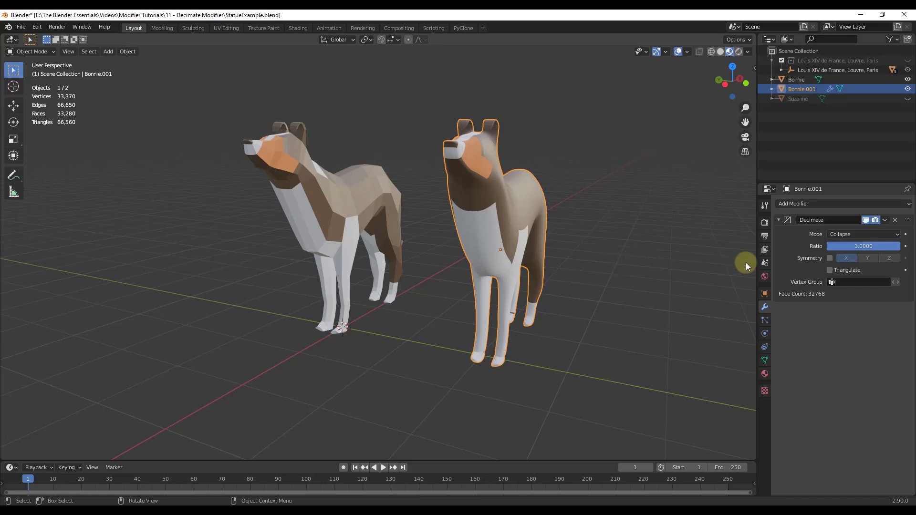
pyautogui.moveTo(807, 268)
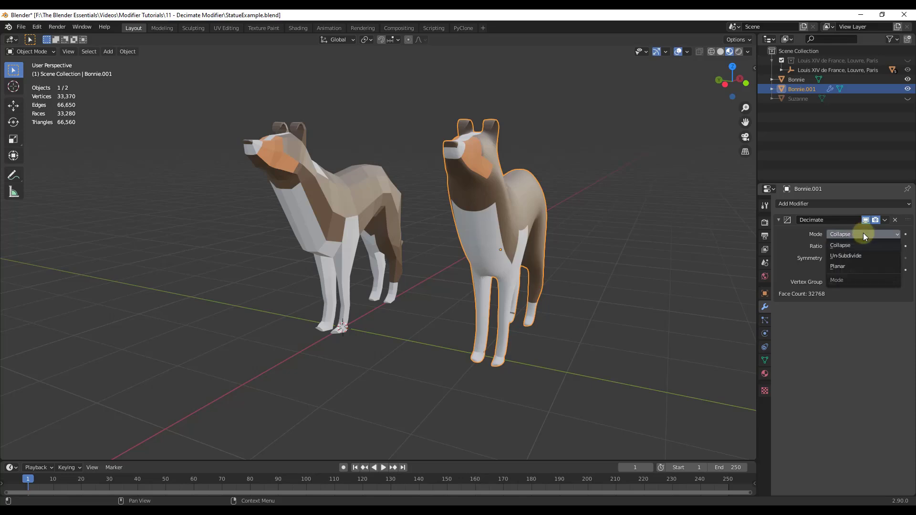
pyautogui.moveTo(865, 234)
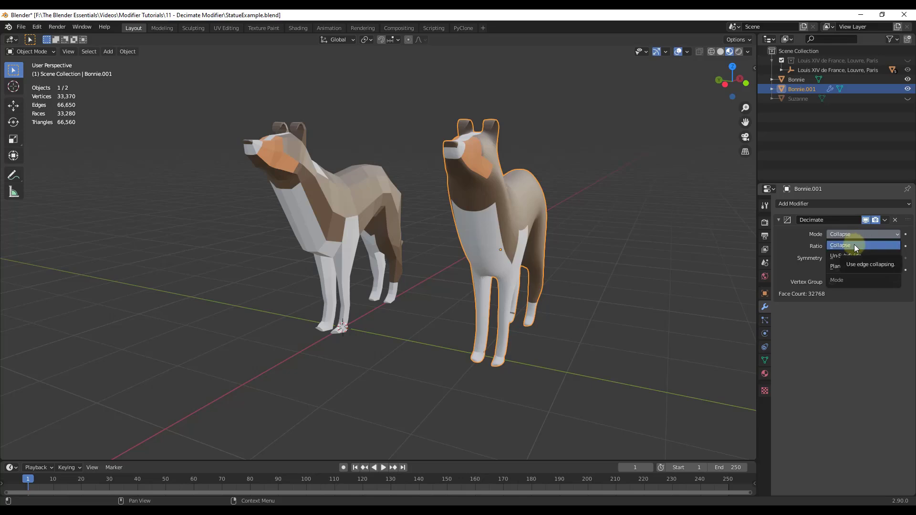
pyautogui.moveTo(838, 266)
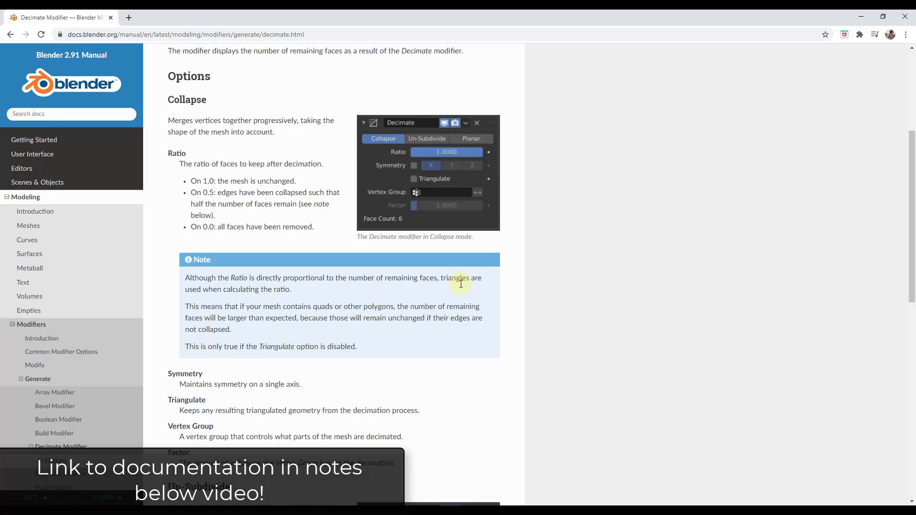
# Scroll the Blender Manual Decimate Modifier page to the Collapse options section.
pyautogui.scroll(3)
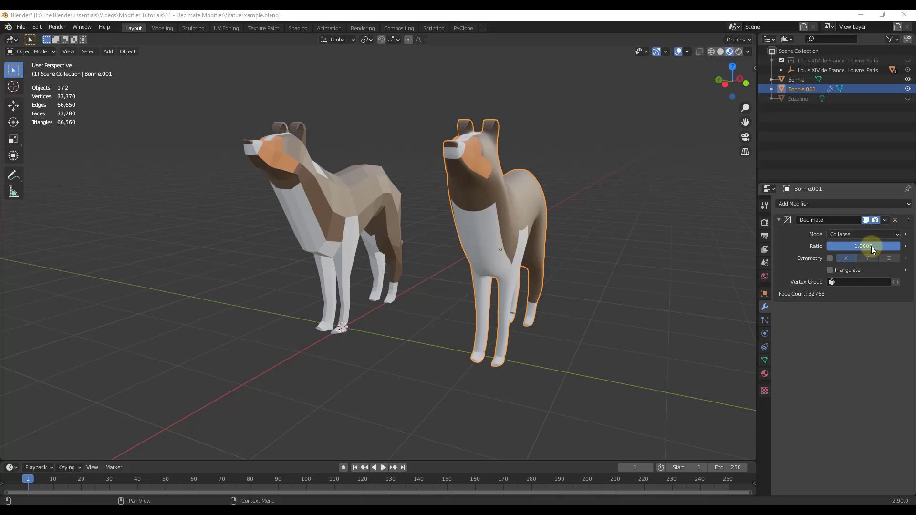
pyautogui.moveTo(871, 246)
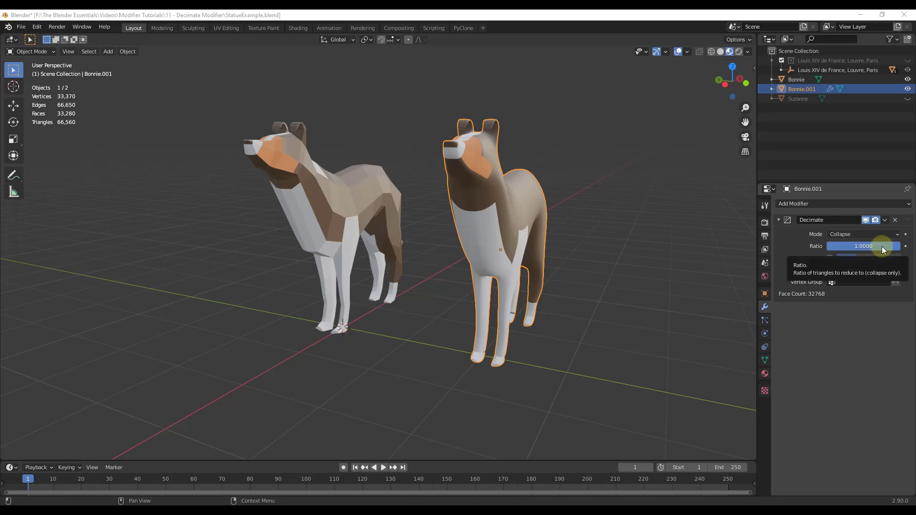
pyautogui.moveTo(874, 249)
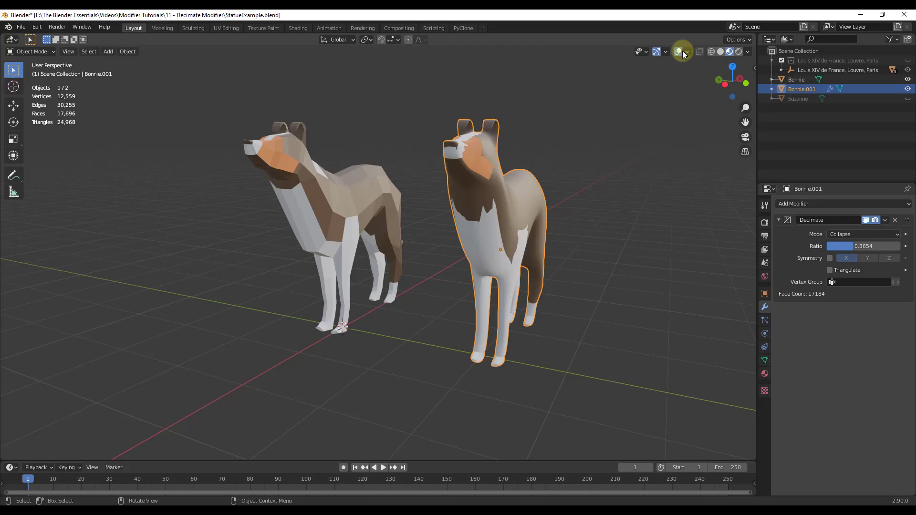
# Show the wireframe overlay and set the Collapse Ratio to 0.5, leaving 22,622 faces.
pyautogui.click(687, 52)
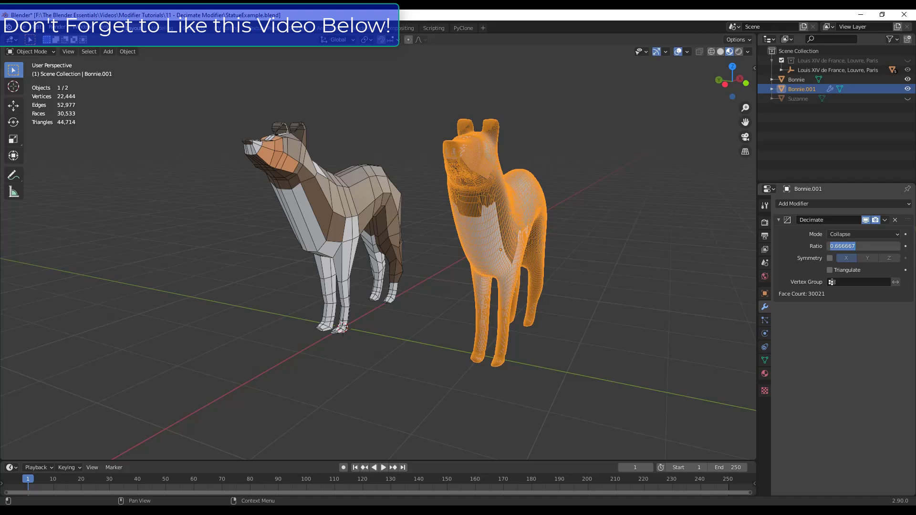
pyautogui.write('0.5000')
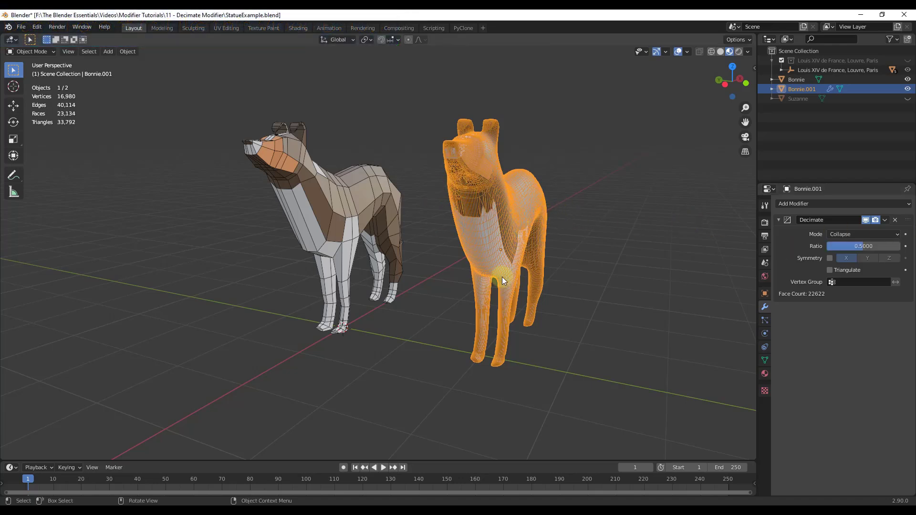
pyautogui.moveTo(555, 239)
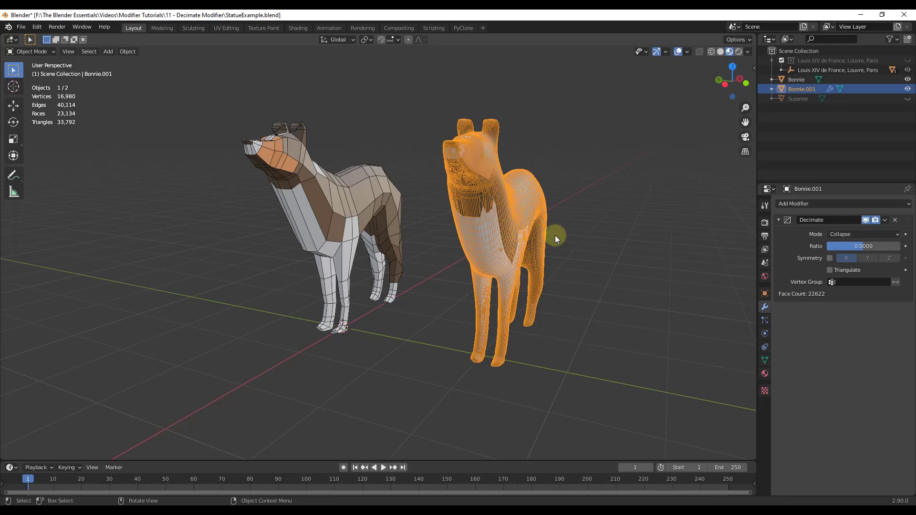
pyautogui.moveTo(491, 212)
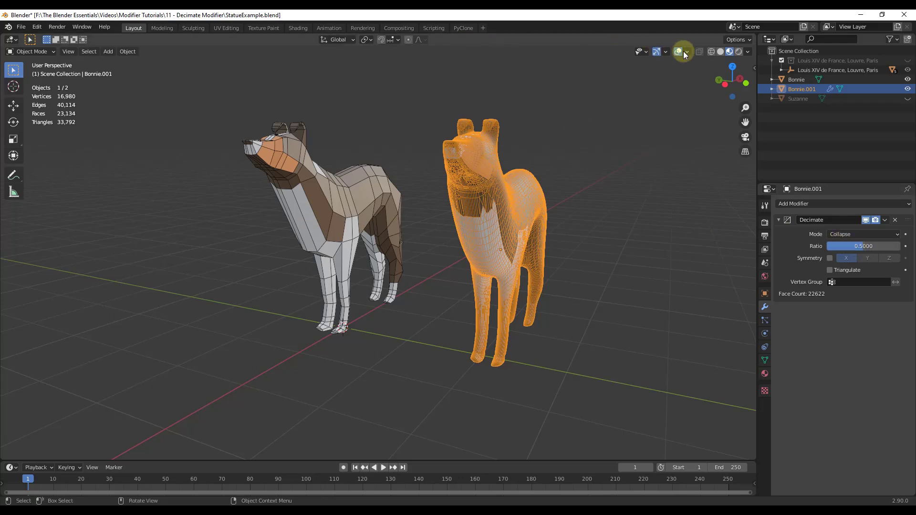
# Uncheck Wireframe in the Viewport Overlays so both dogs appear plain shaded.
pyautogui.click(682, 52)
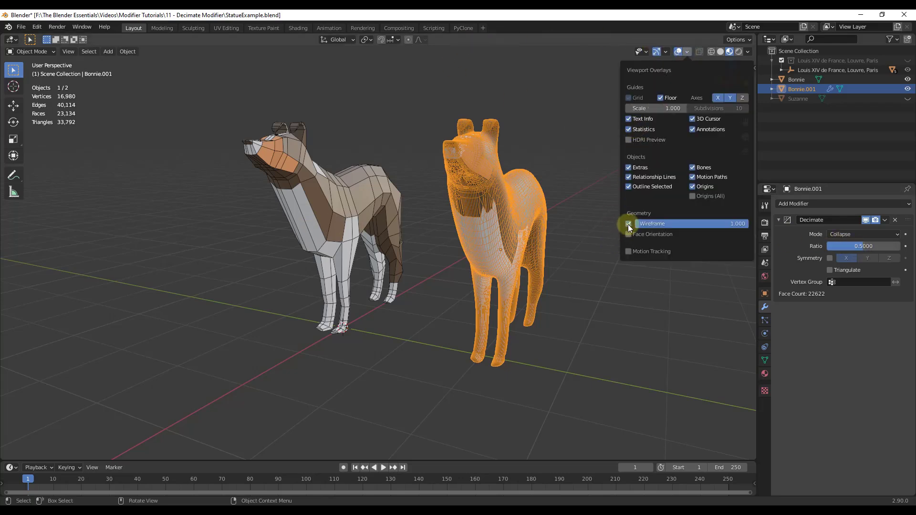
pyautogui.click(629, 226)
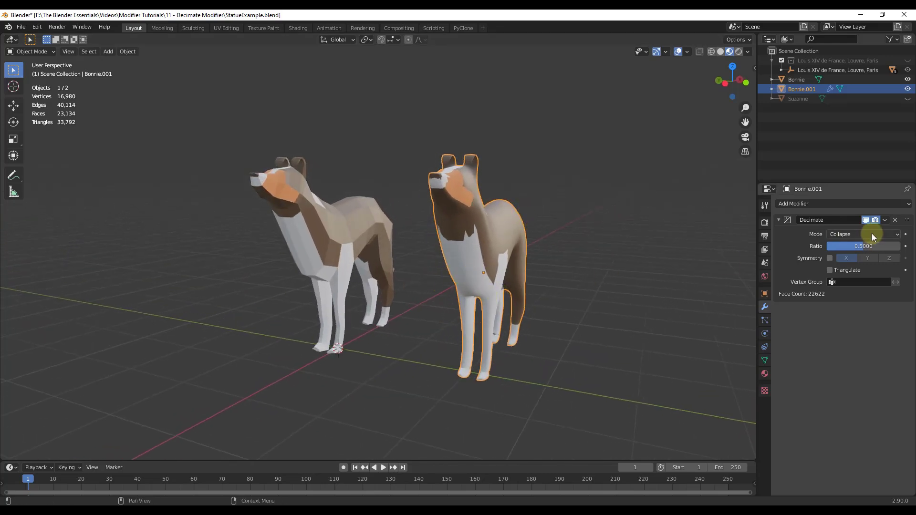
# Switch Decimate to Un-Subdivide, raising iterations to 6 then settling on 4 (2,048 faces).
pyautogui.click(865, 234)
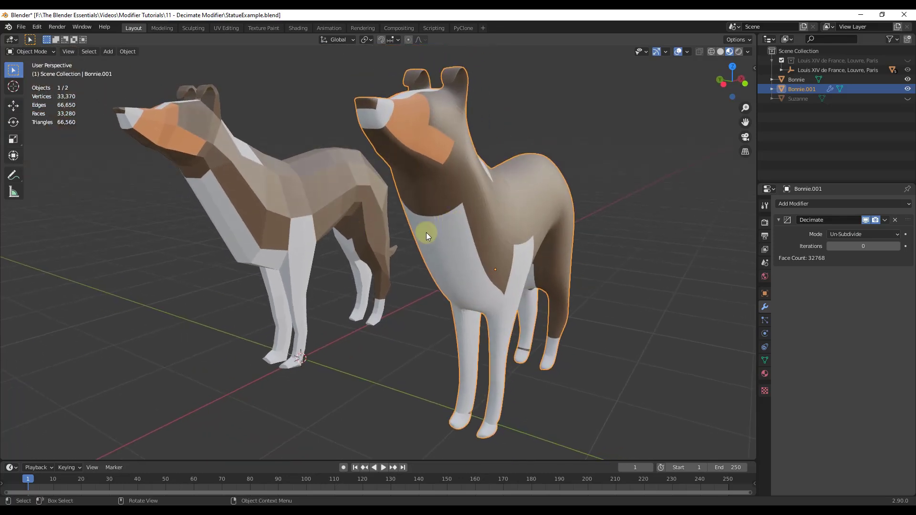
pyautogui.moveTo(456, 219)
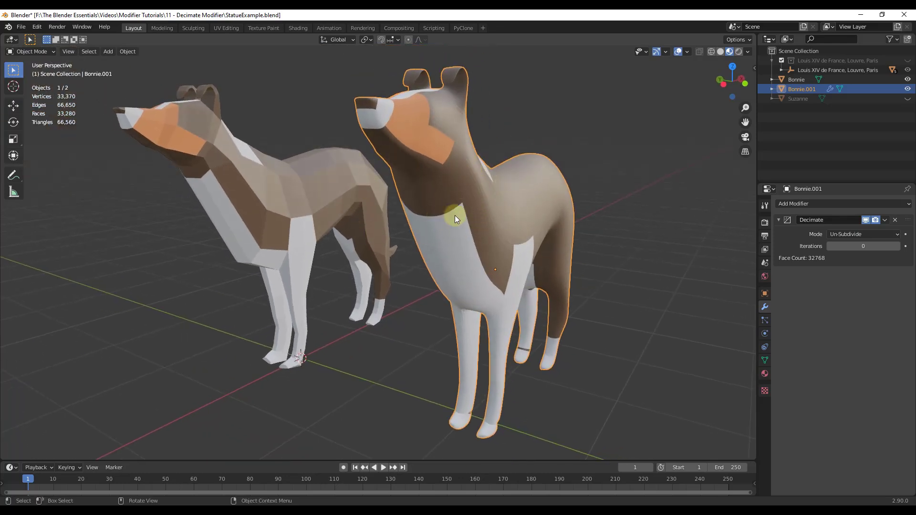
pyautogui.moveTo(462, 199)
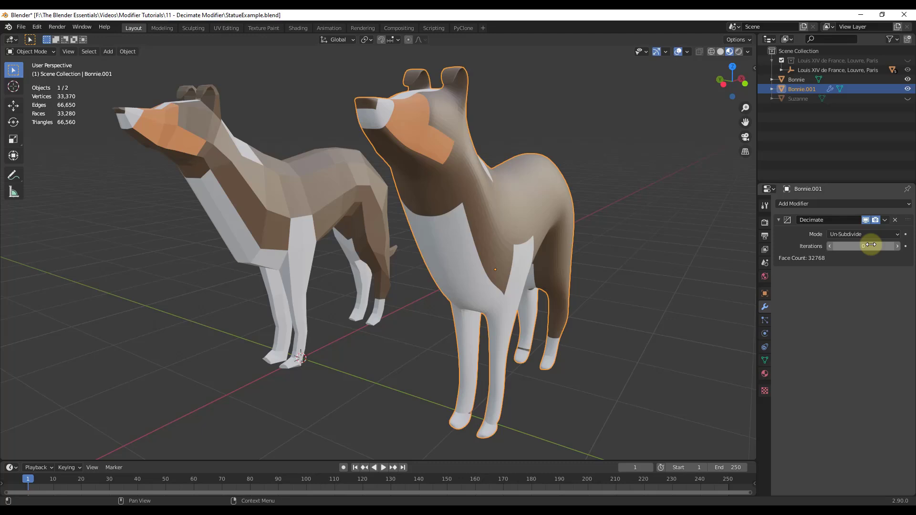
pyautogui.click(898, 246)
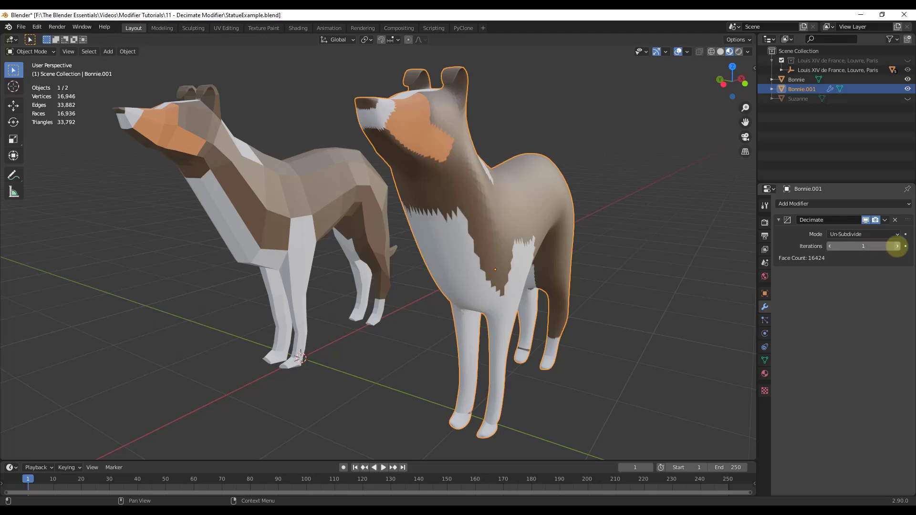
pyautogui.click(897, 246)
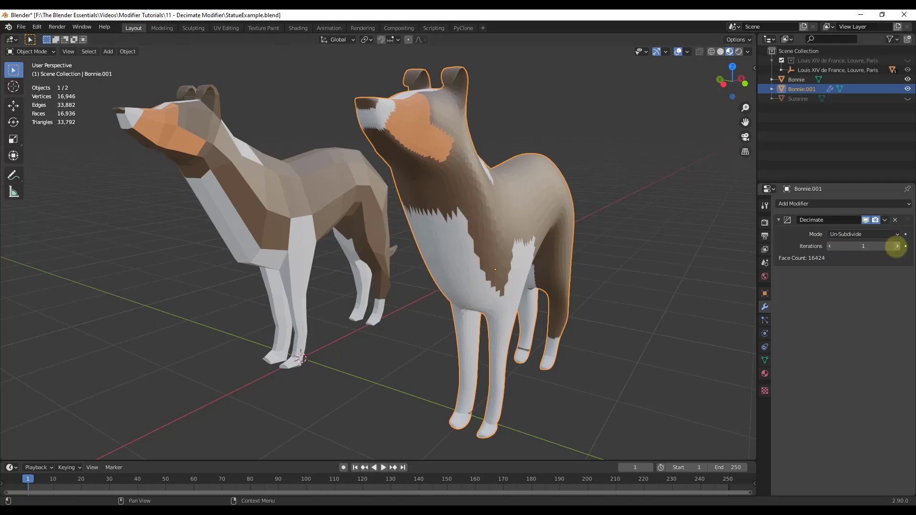
pyautogui.click(897, 247)
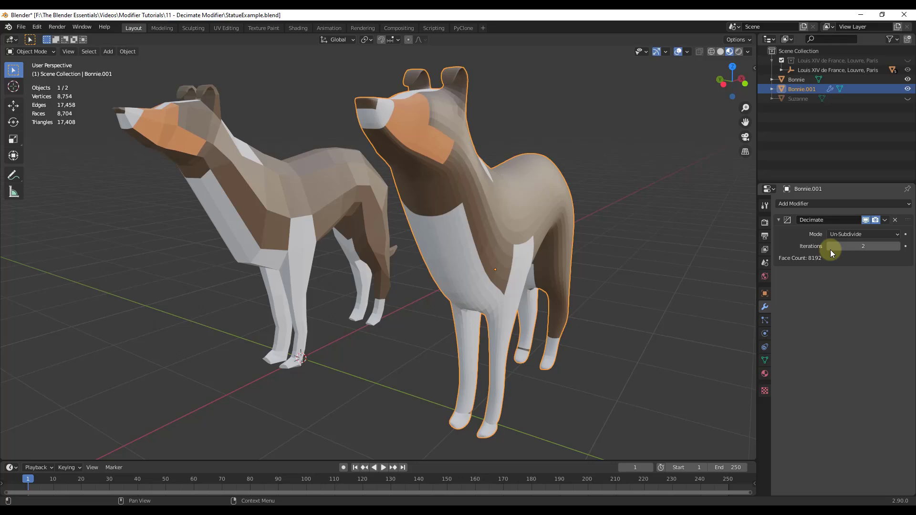
pyautogui.moveTo(900, 247)
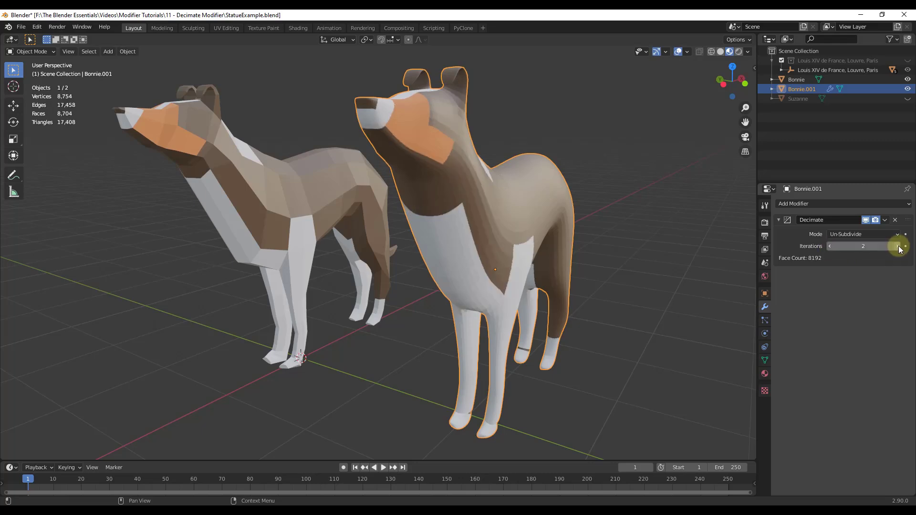
pyautogui.click(899, 246)
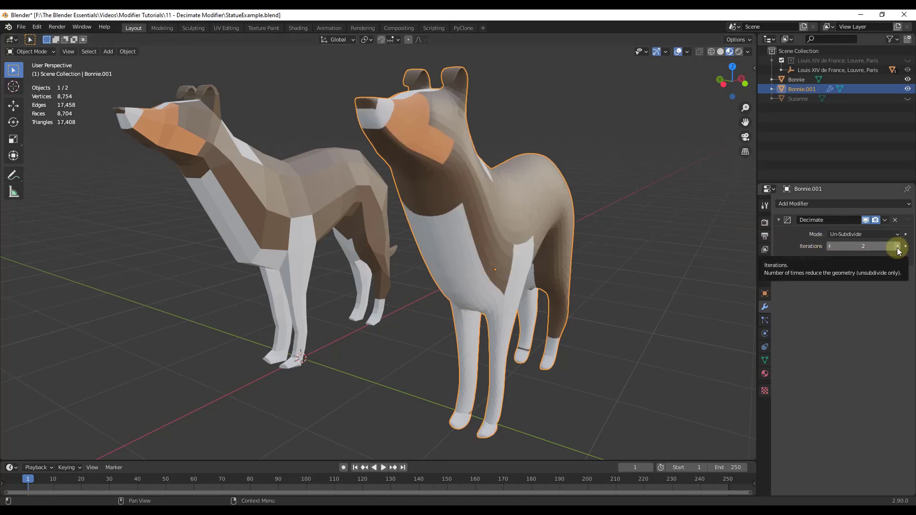
pyautogui.click(897, 246)
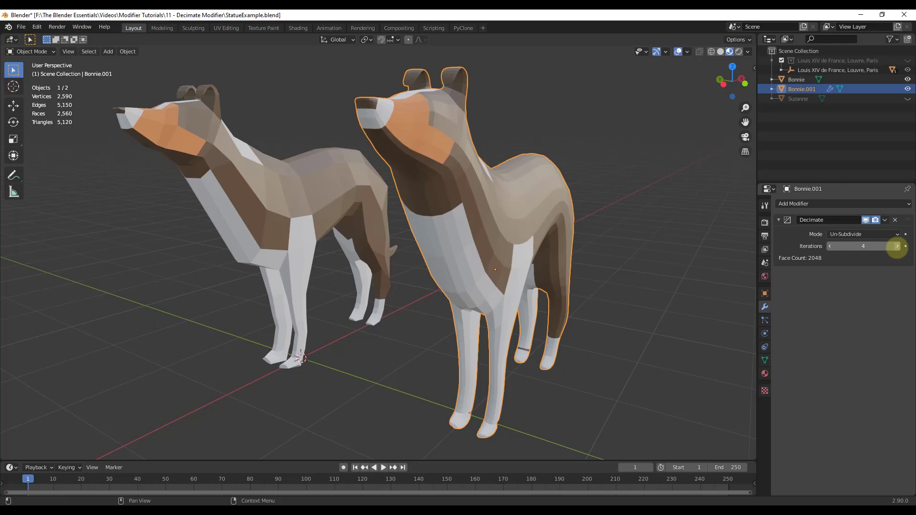
pyautogui.click(899, 247)
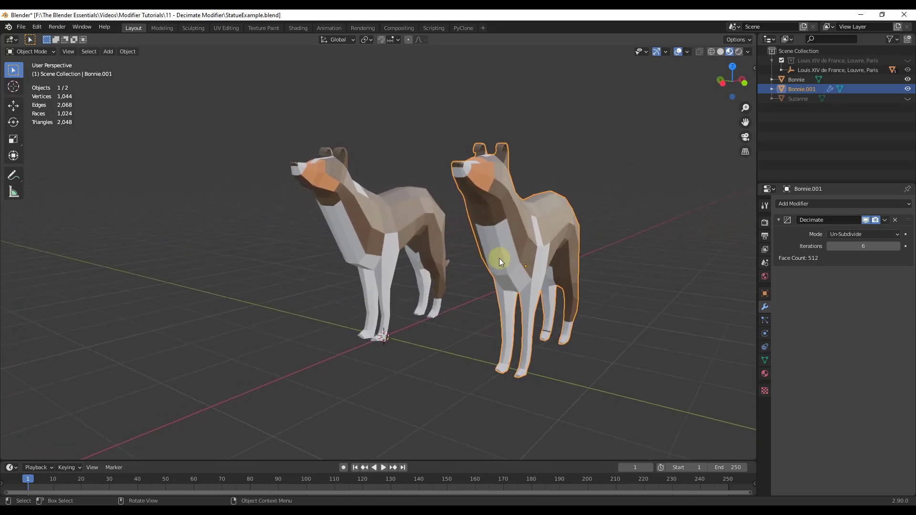
pyautogui.moveTo(521, 254)
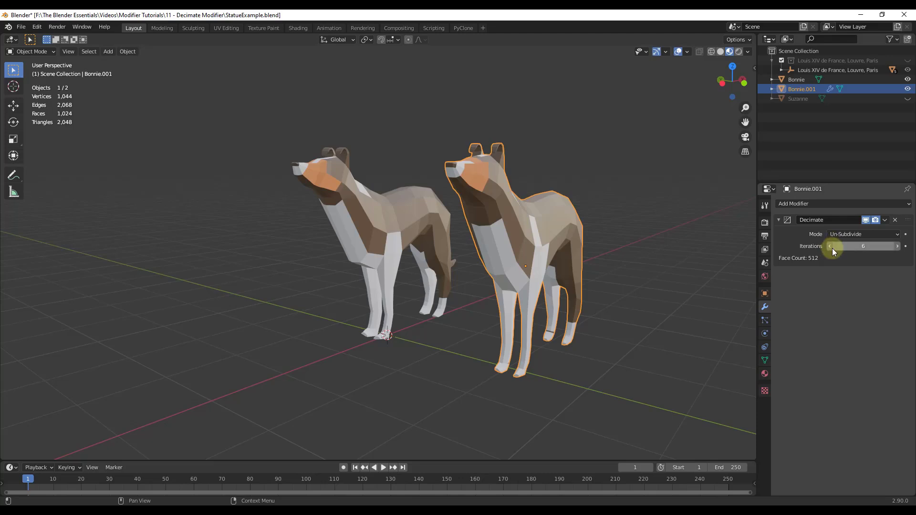
pyautogui.click(830, 247)
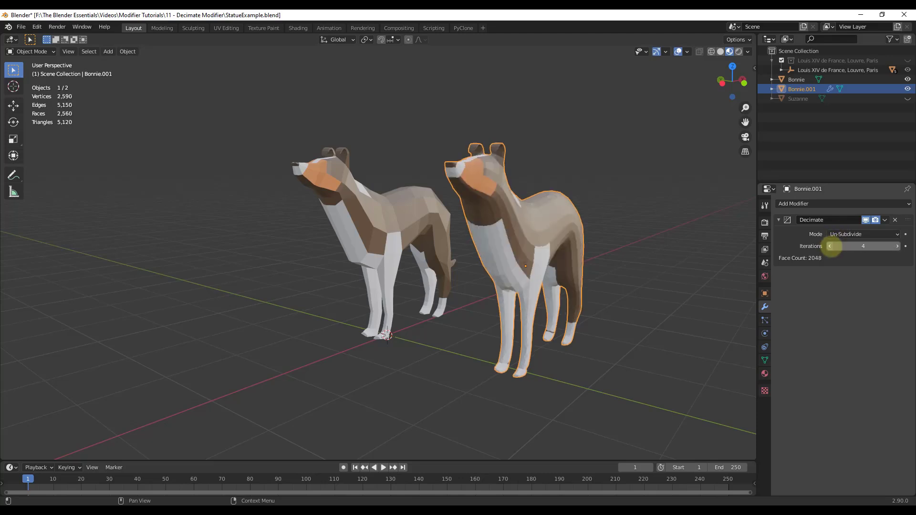
# Set Decimate to Planar with a 25° angle limit and Material delimit, leaving 435 faces.
pyautogui.click(862, 234)
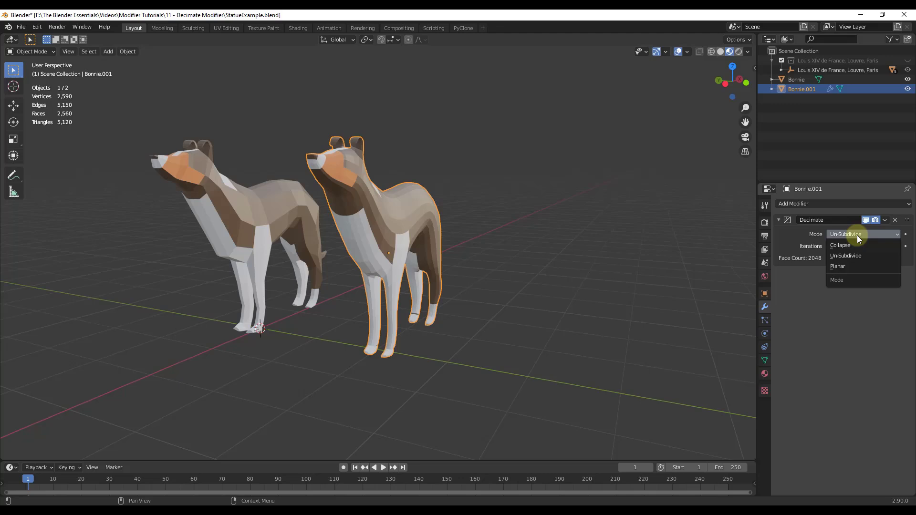
pyautogui.moveTo(852, 266)
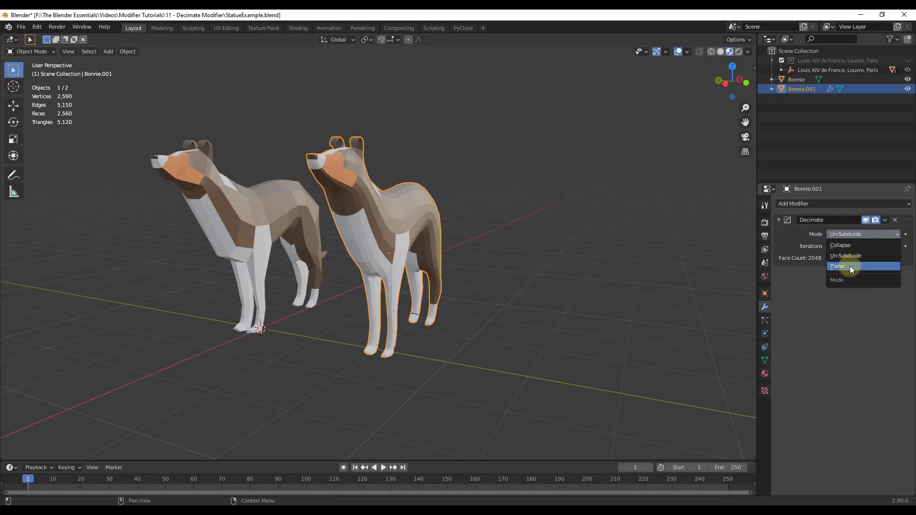
pyautogui.click(838, 266)
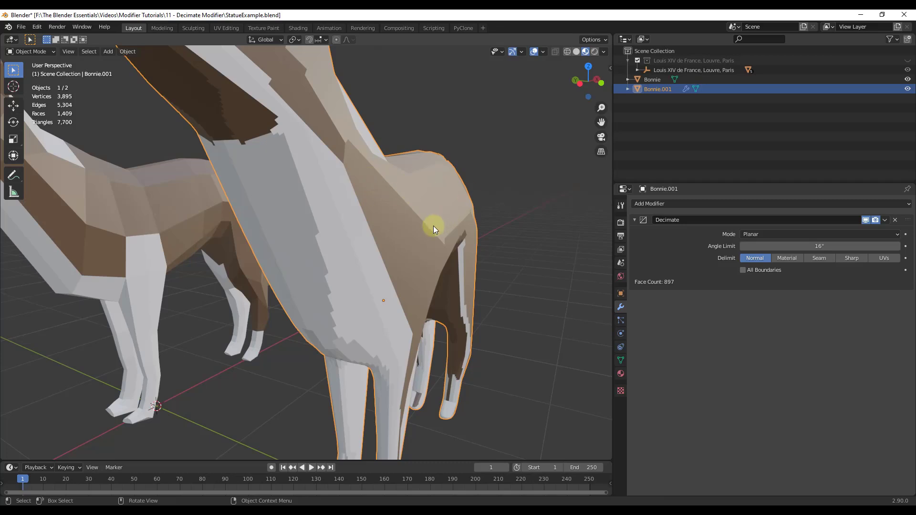
pyautogui.click(787, 258)
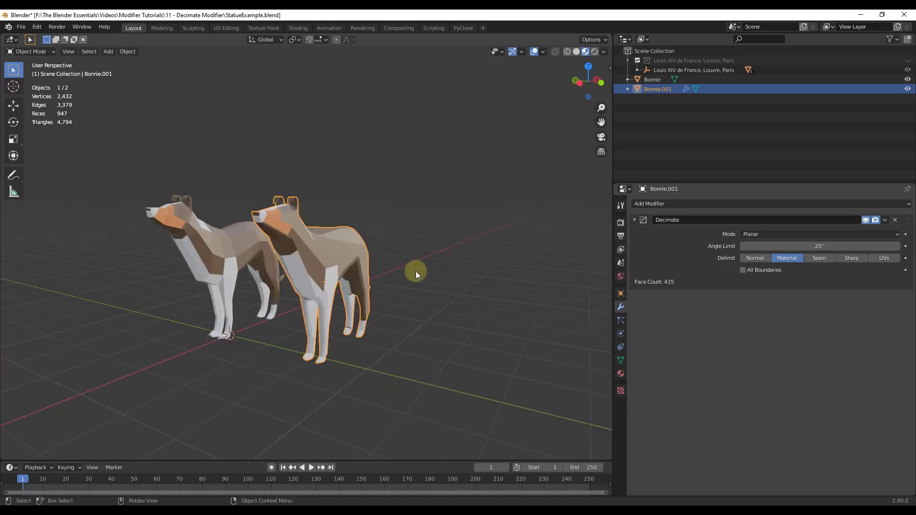
pyautogui.click(818, 235)
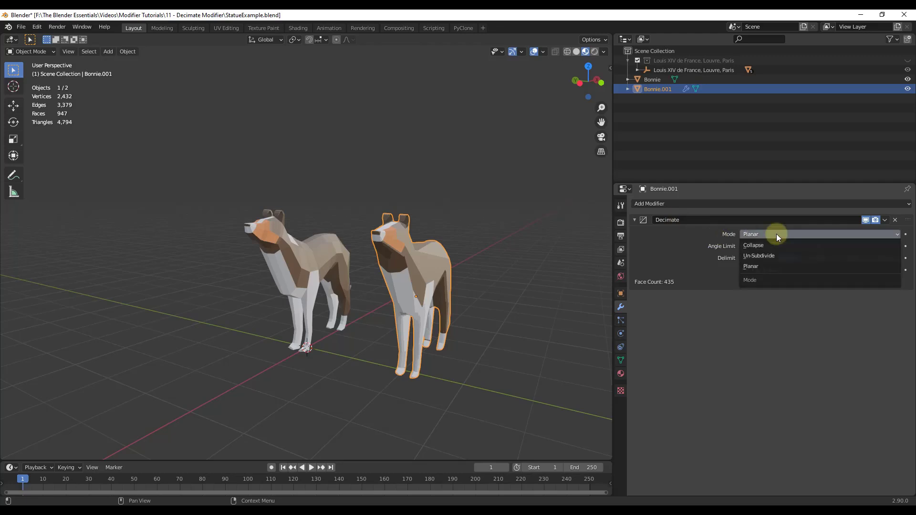
# Unhide the Louis XIV collection, select Object_6 and add a Collapse Decimate modifier at ratio 1.0.
pyautogui.click(752, 266)
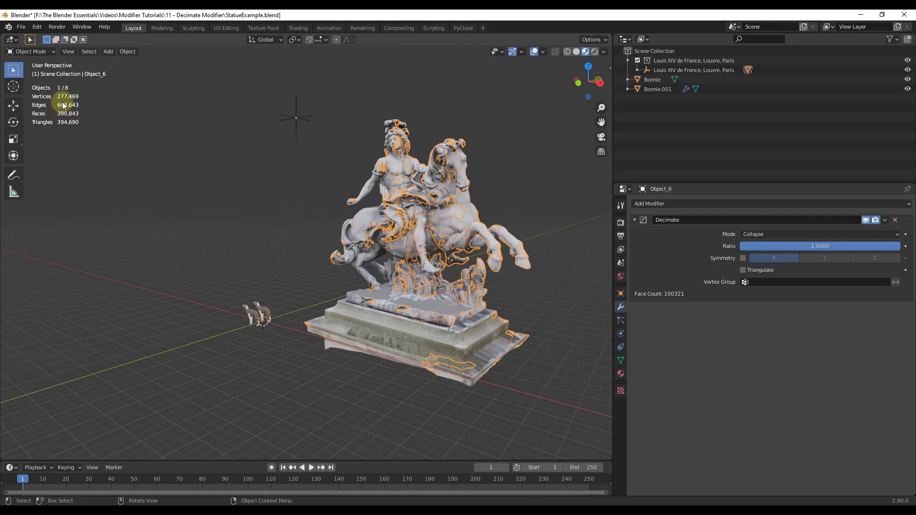
pyautogui.moveTo(67, 101)
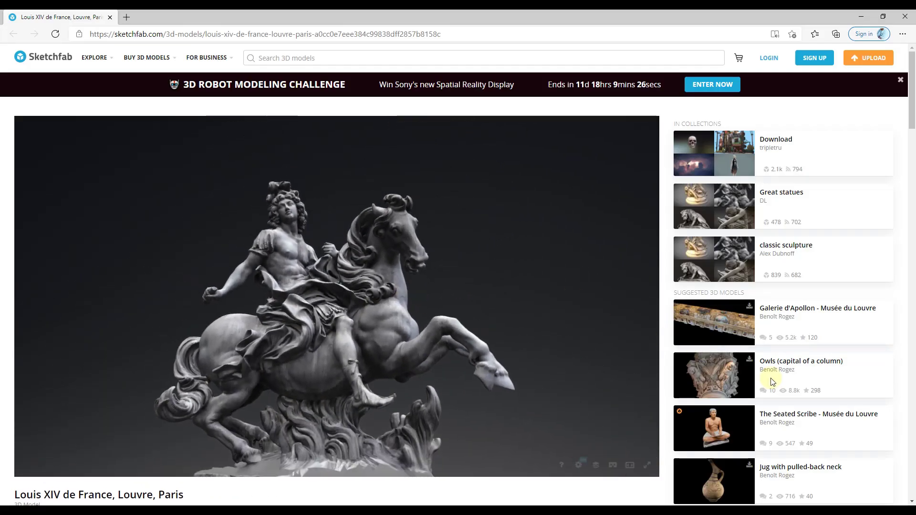
pyautogui.scroll(-3)
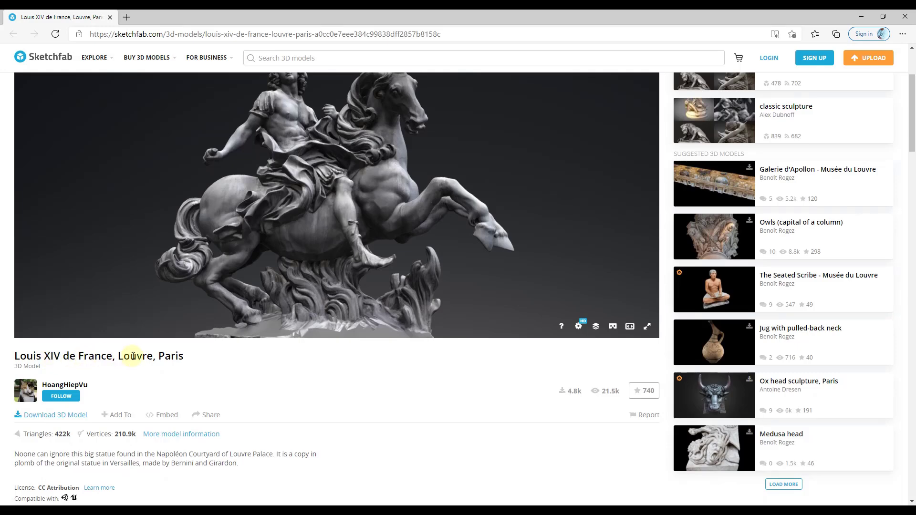
pyautogui.moveTo(276, 281)
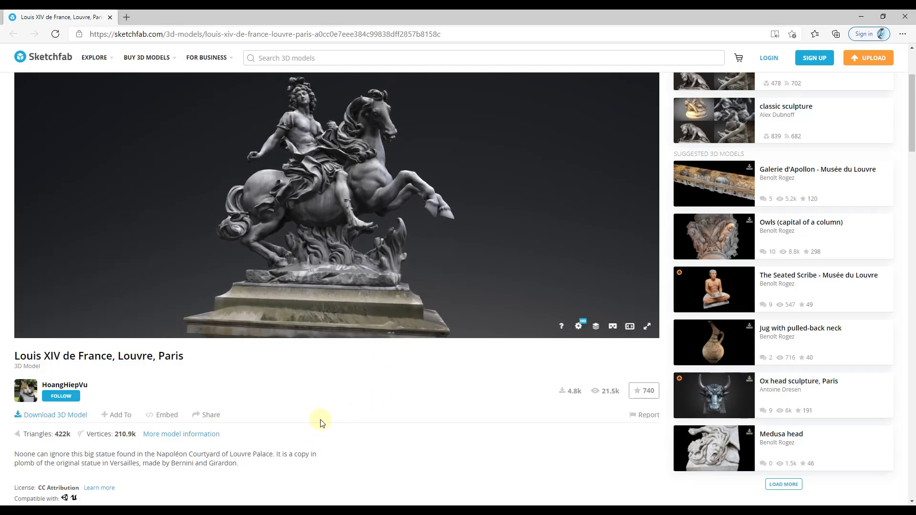
pyautogui.moveTo(65, 385)
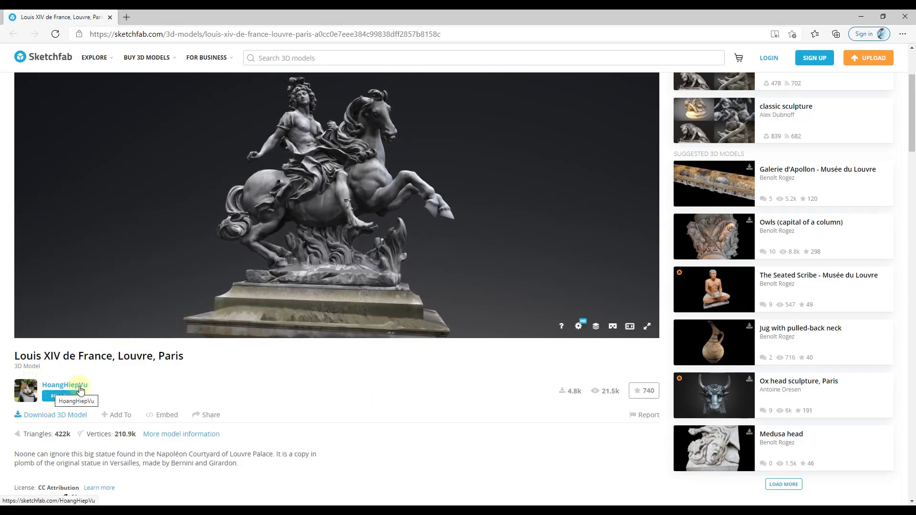
pyautogui.moveTo(392, 430)
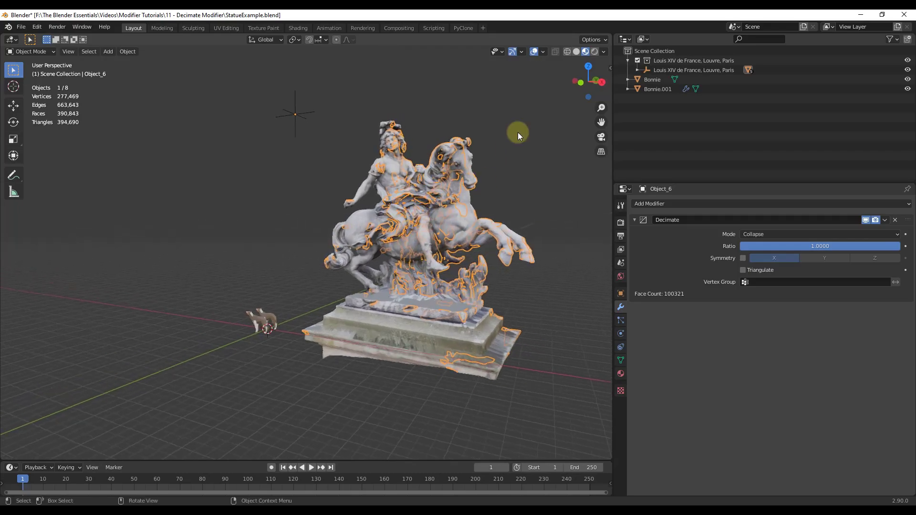
# Enable the wireframe overlay, select all statue pieces and join them into Object_4.
pyautogui.click(542, 51)
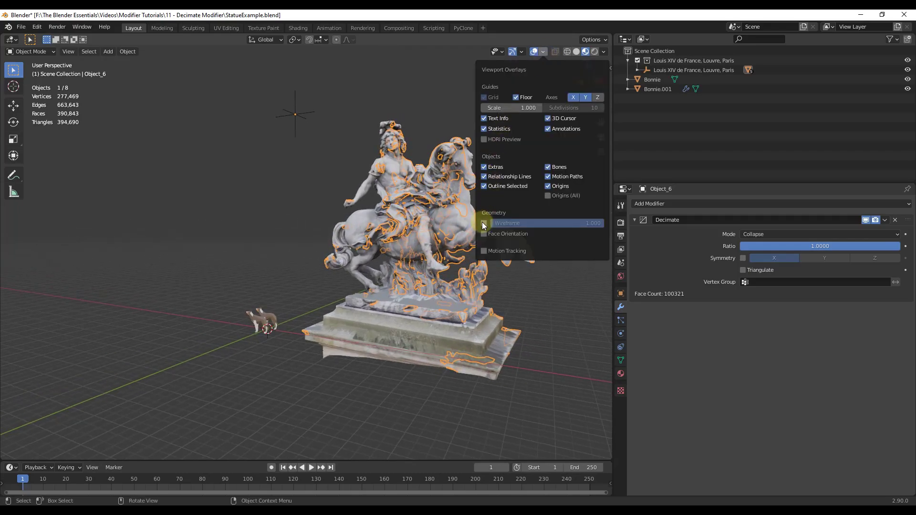
pyautogui.click(485, 223)
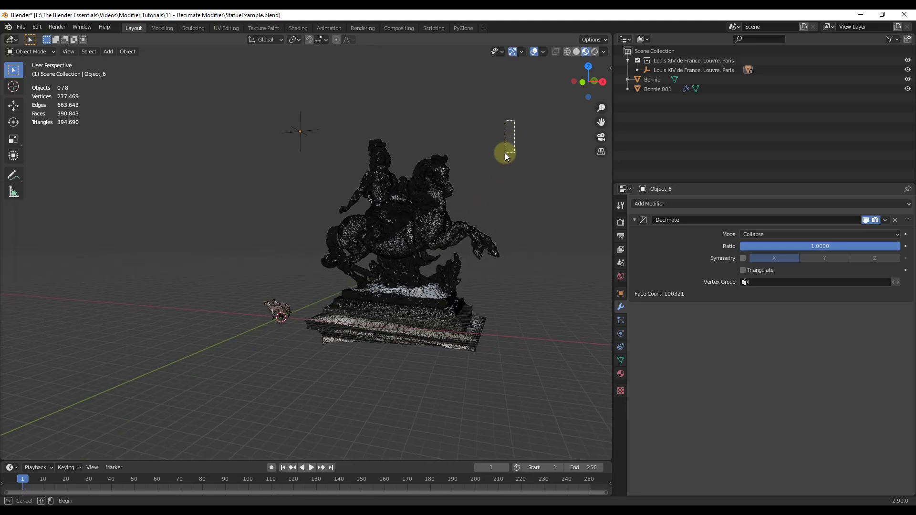
pyautogui.click(409, 234)
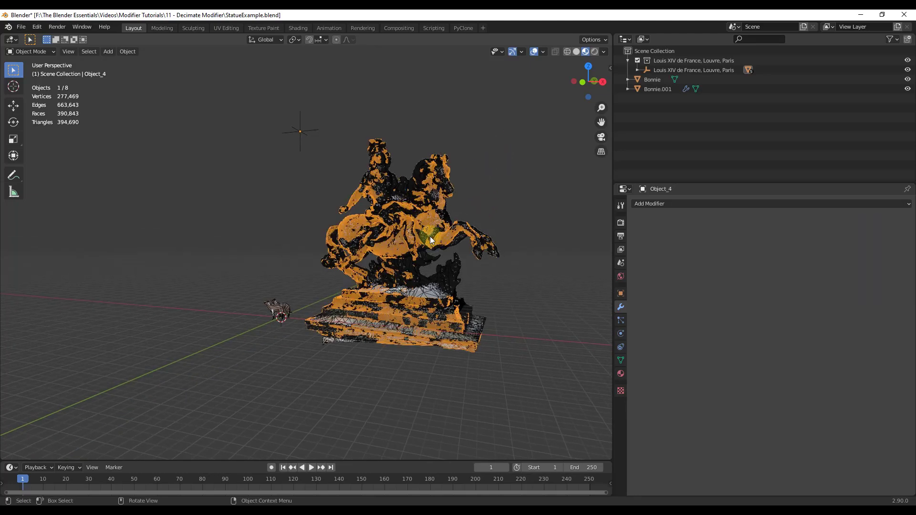
pyautogui.click(341, 408)
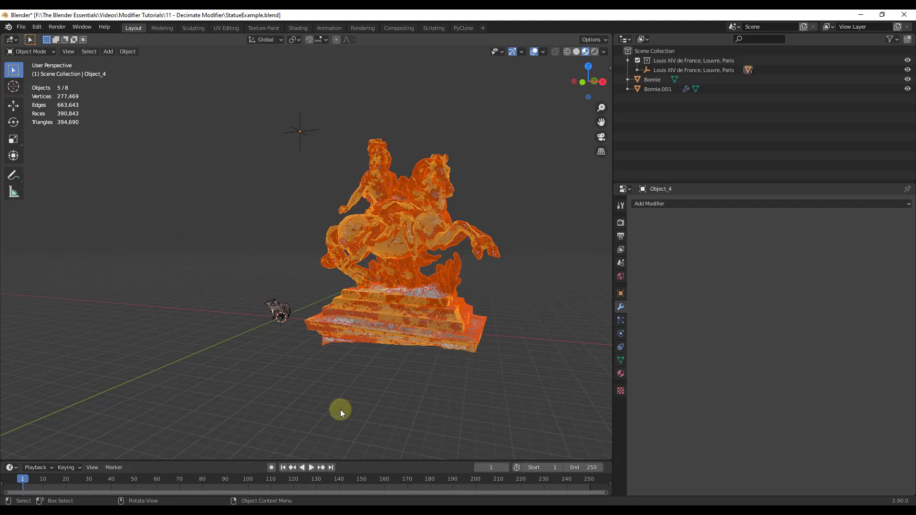
pyautogui.click(429, 338)
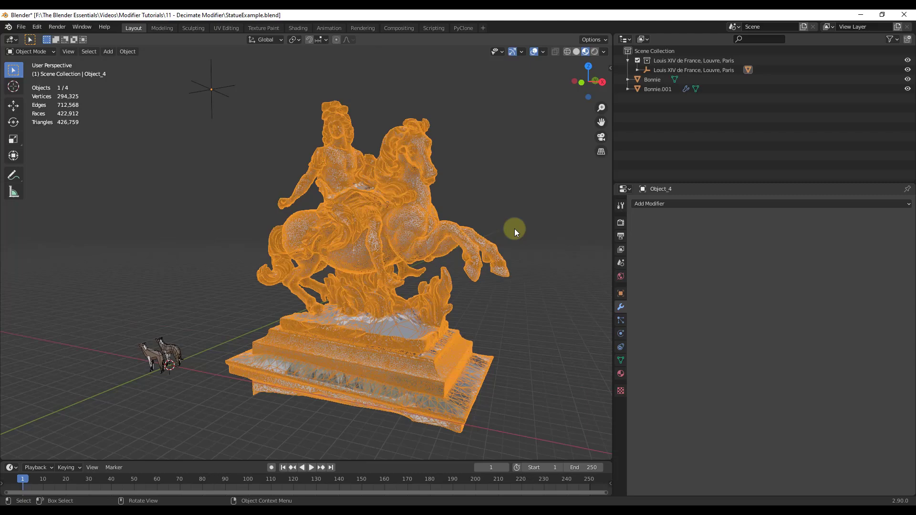
# Give the joined statue Object_4 a Decimate modifier with ratio 0.5, cutting it to 210,982 faces.
pyautogui.click(649, 203)
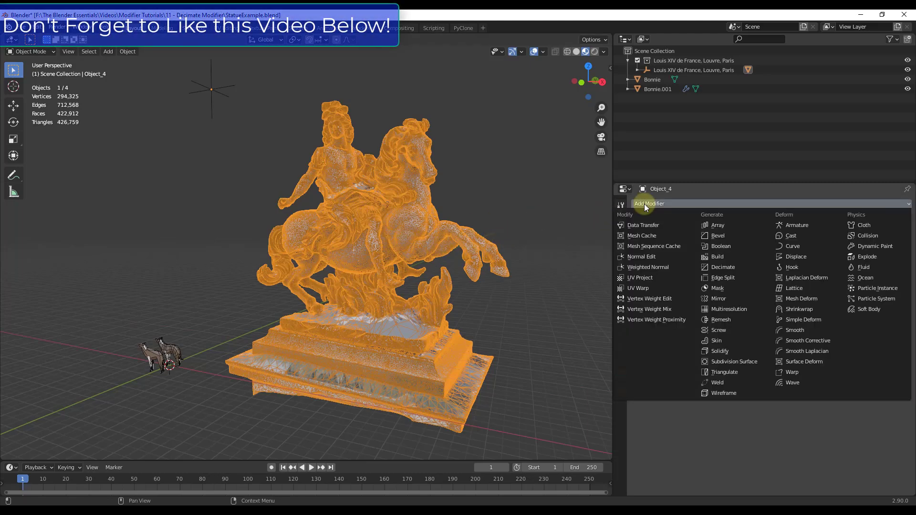
pyautogui.click(723, 267)
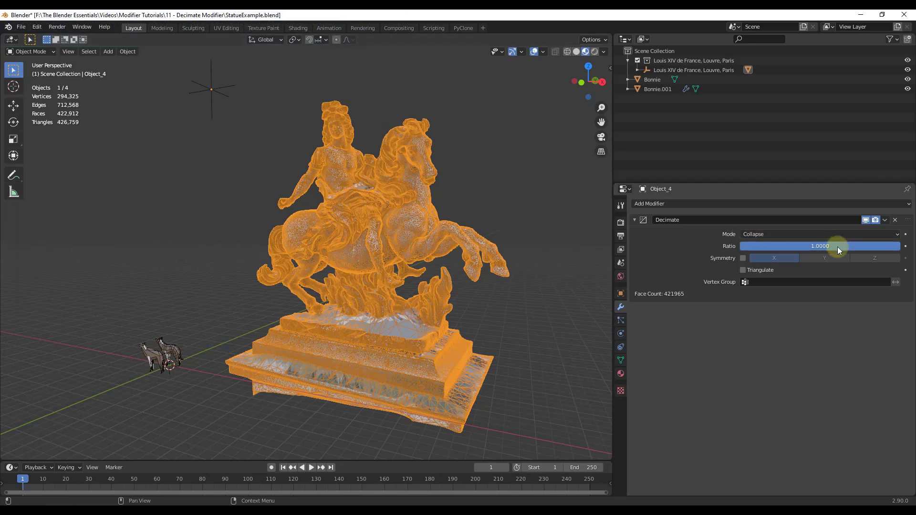
pyautogui.doubleClick(820, 245)
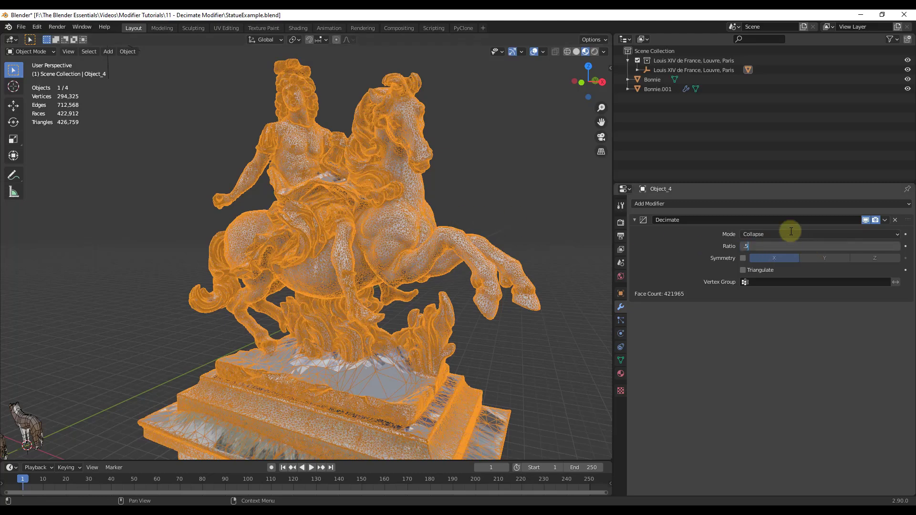
pyautogui.write('0.5')
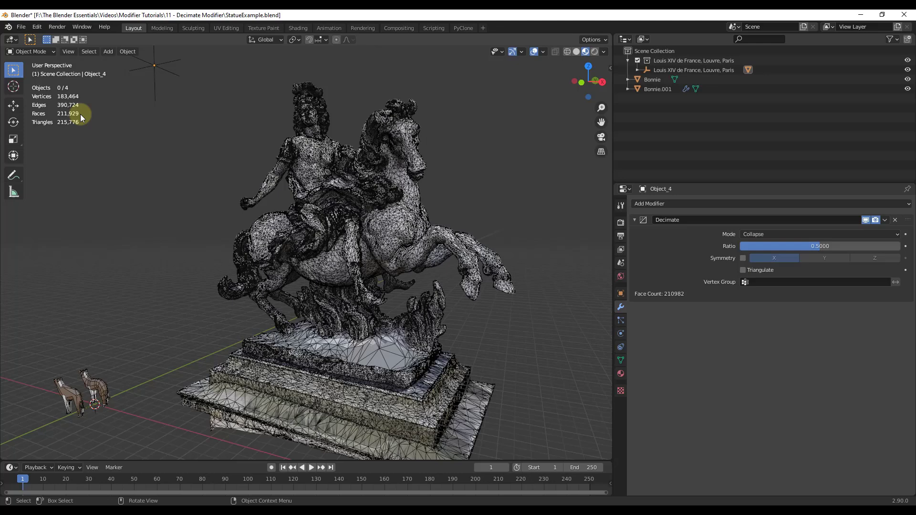
pyautogui.moveTo(69, 107)
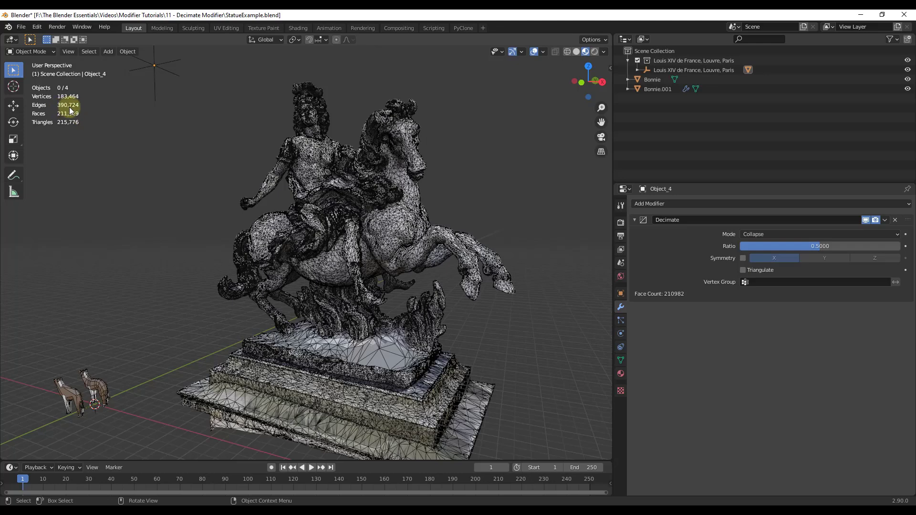
# Turn off the wireframe overlay and set the Decimate ratio to 0.25 (105,491 faces).
pyautogui.click(520, 51)
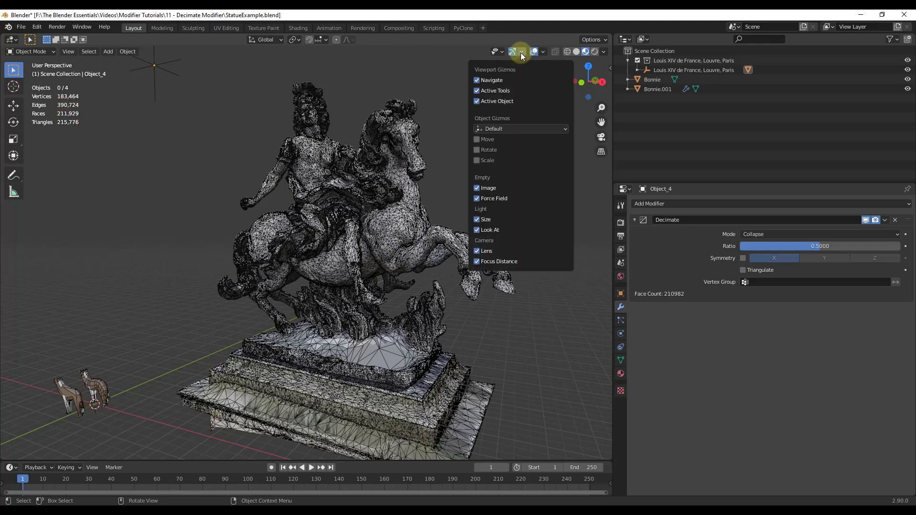
pyautogui.click(534, 51)
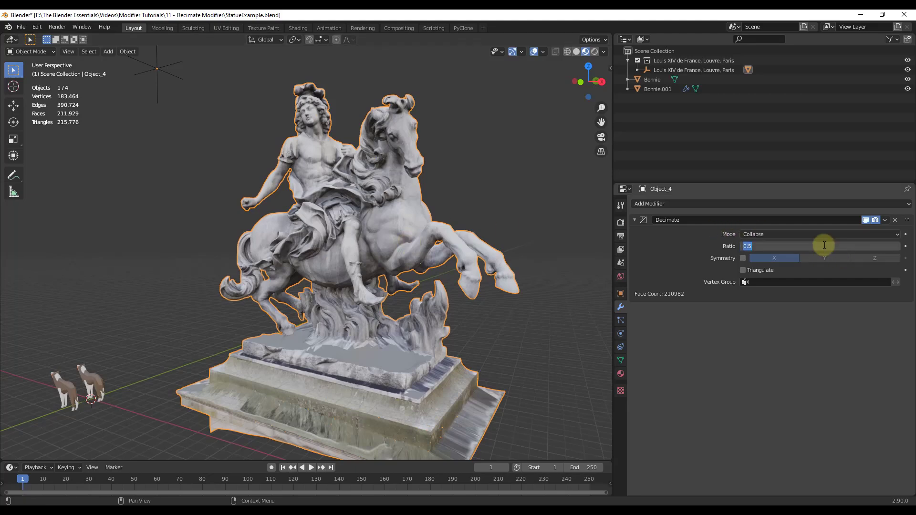
pyautogui.write('.25')
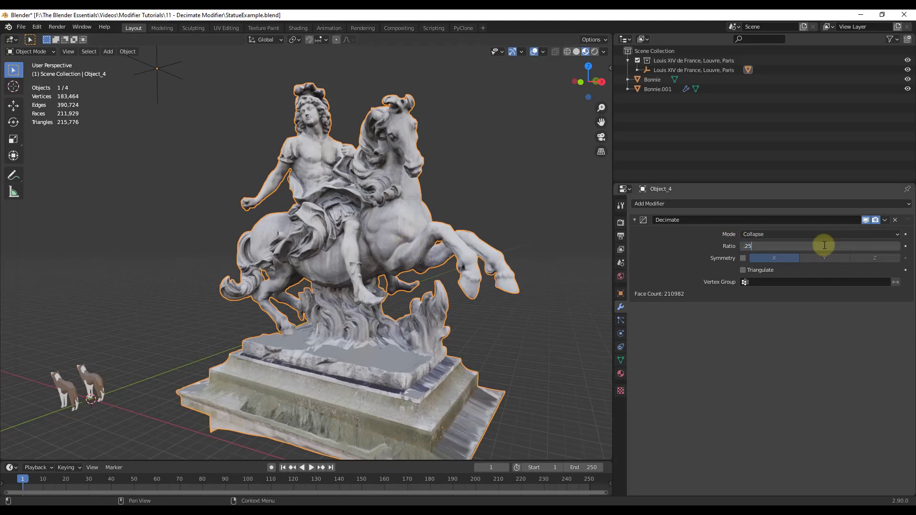
pyautogui.press('Return')
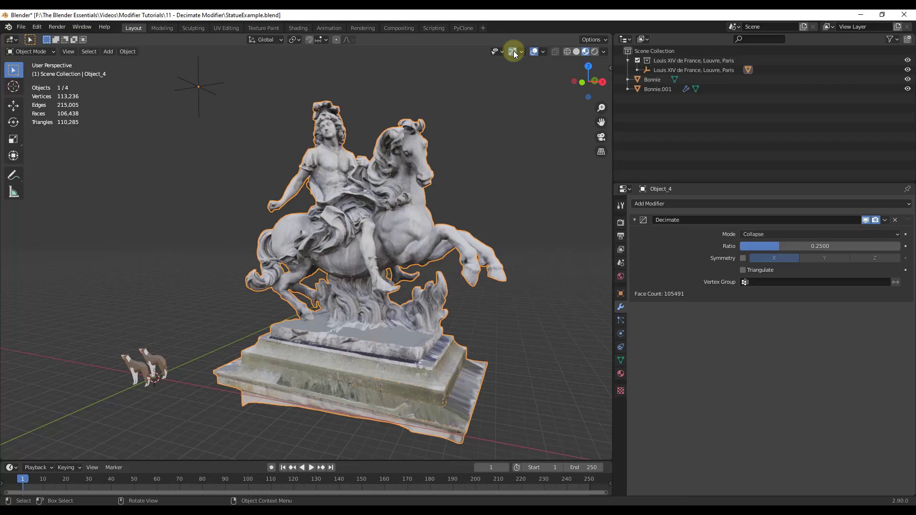
pyautogui.click(513, 52)
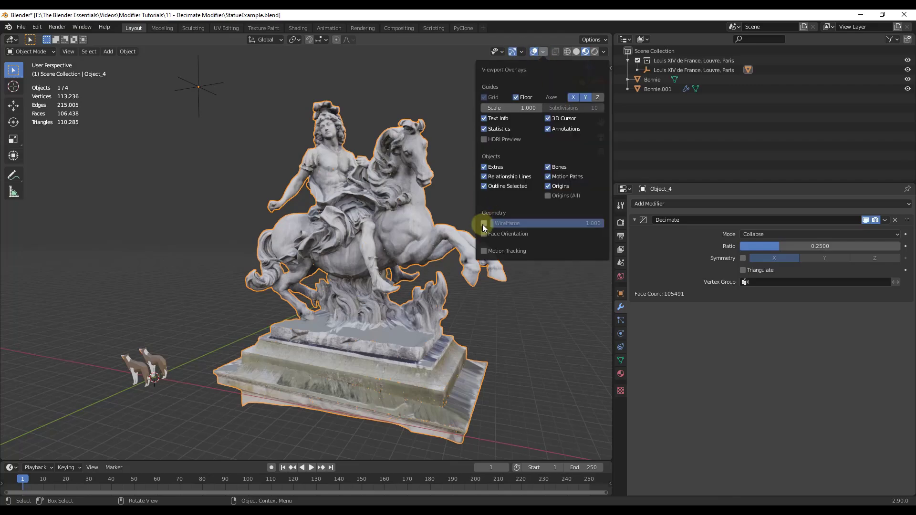
pyautogui.click(484, 224)
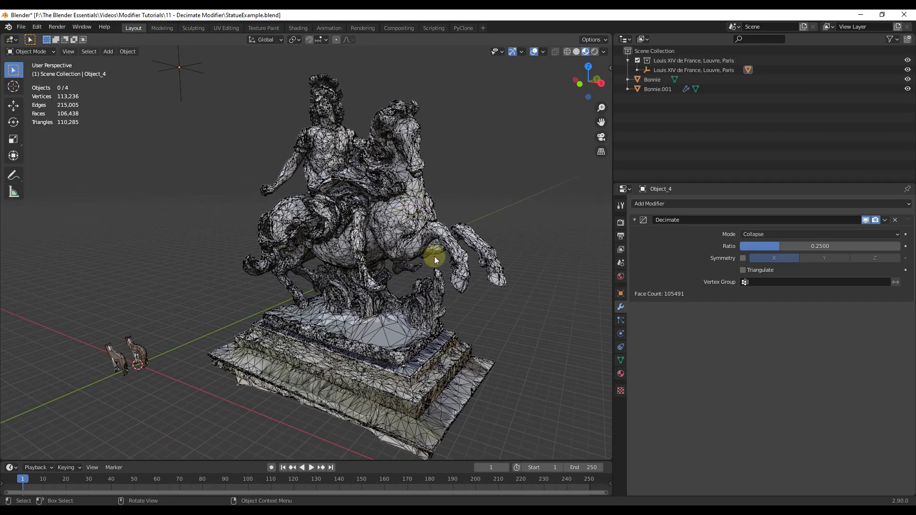
pyautogui.moveTo(409, 237)
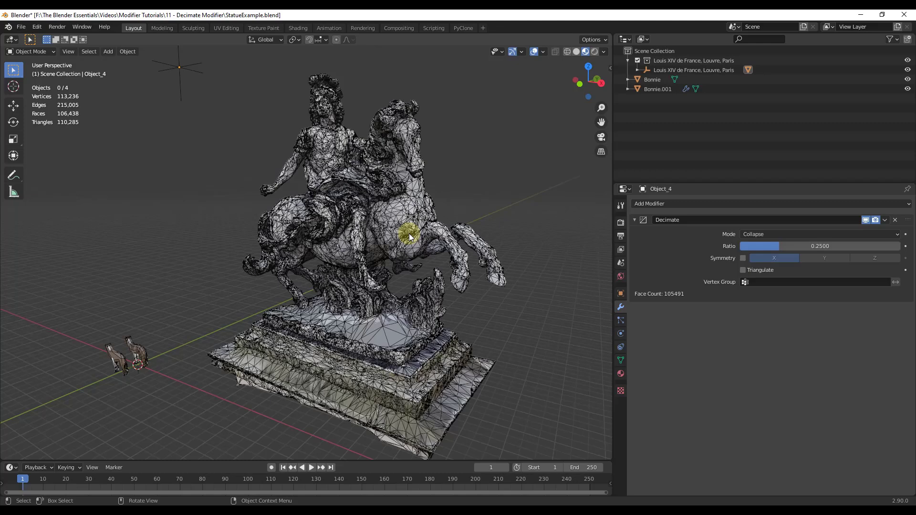
pyautogui.moveTo(541, 50)
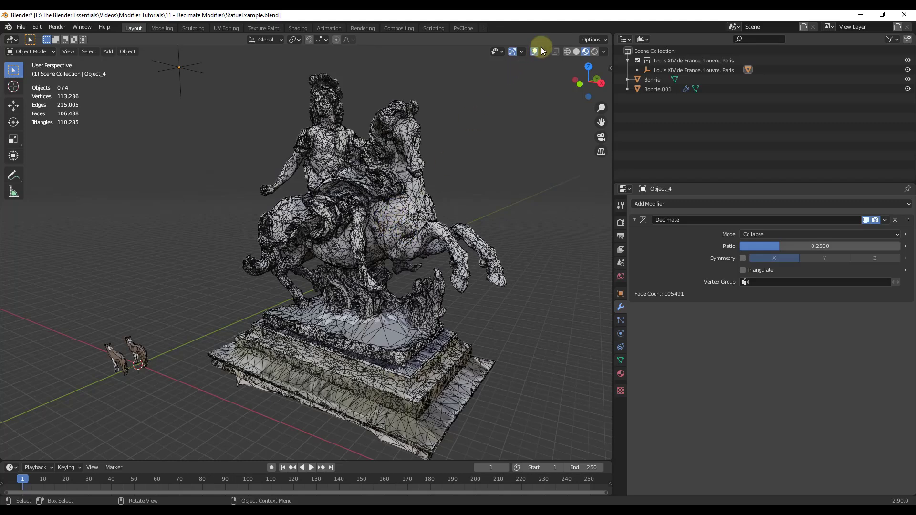
pyautogui.click(540, 52)
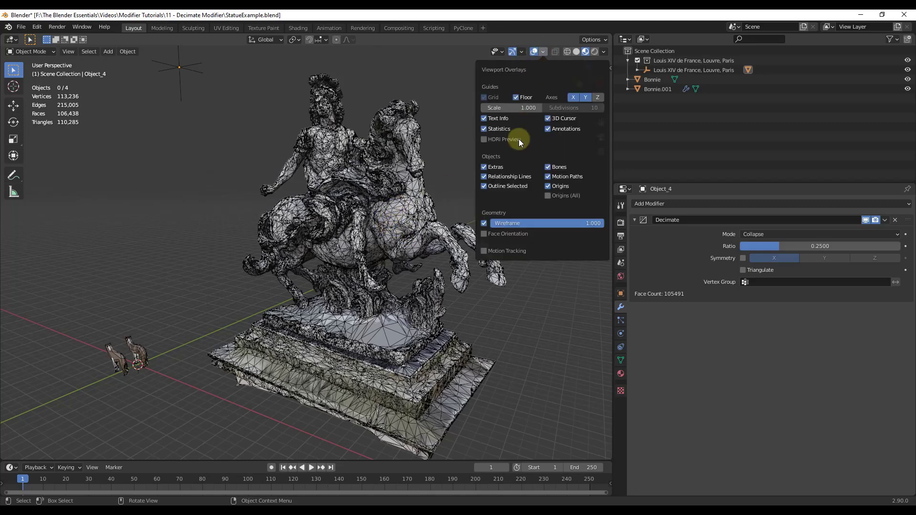
pyautogui.click(484, 223)
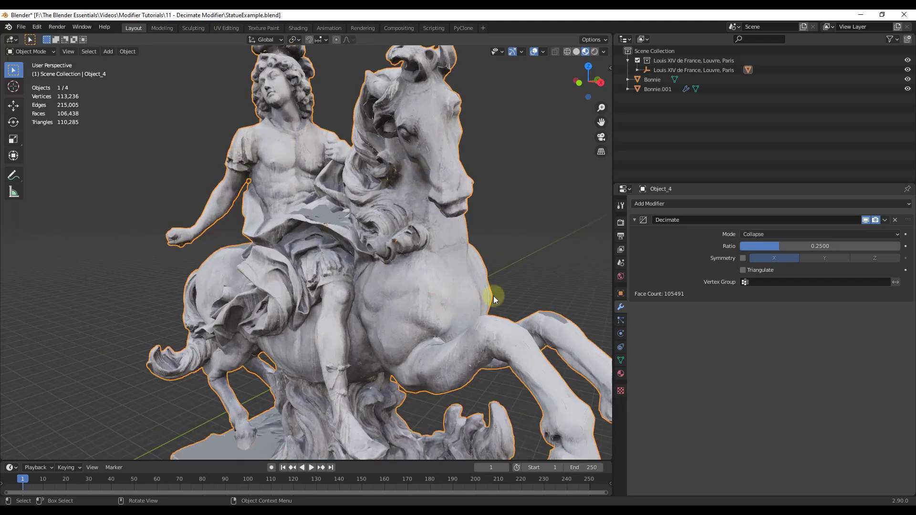
pyautogui.moveTo(475, 287)
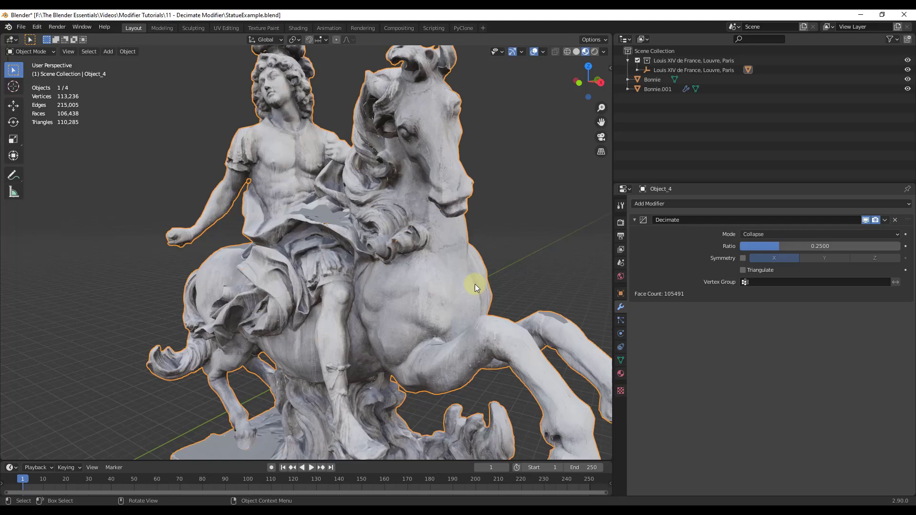